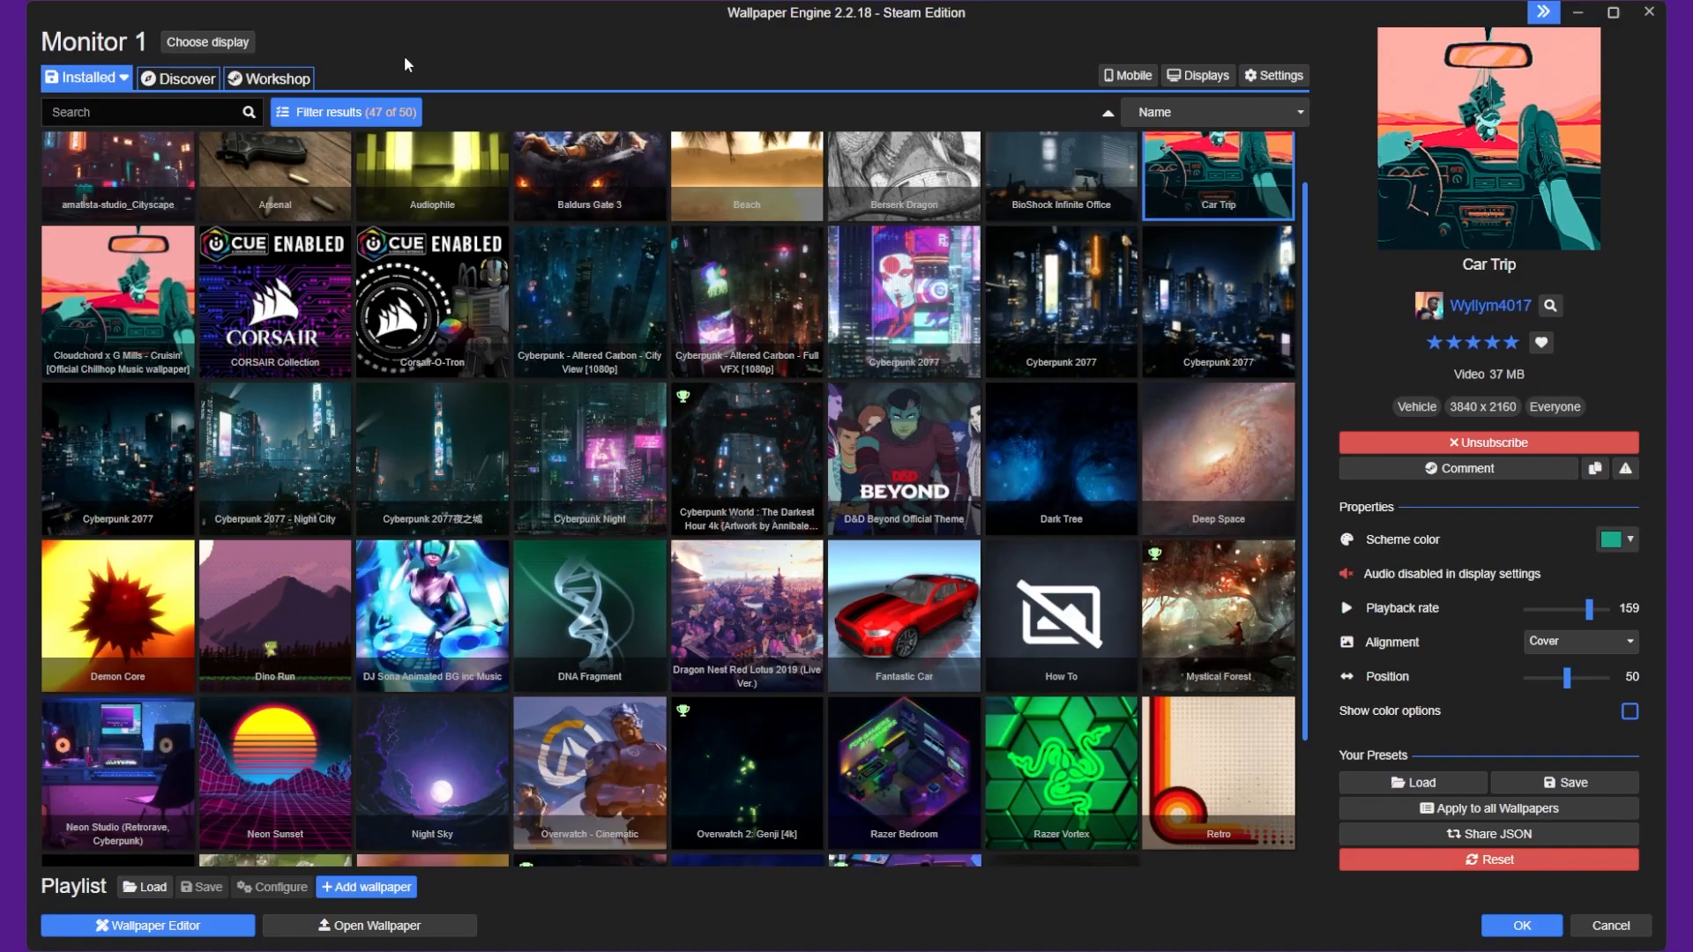
- Begin a Workshop search for car wallpapers
left_click(206, 43)
type("c")
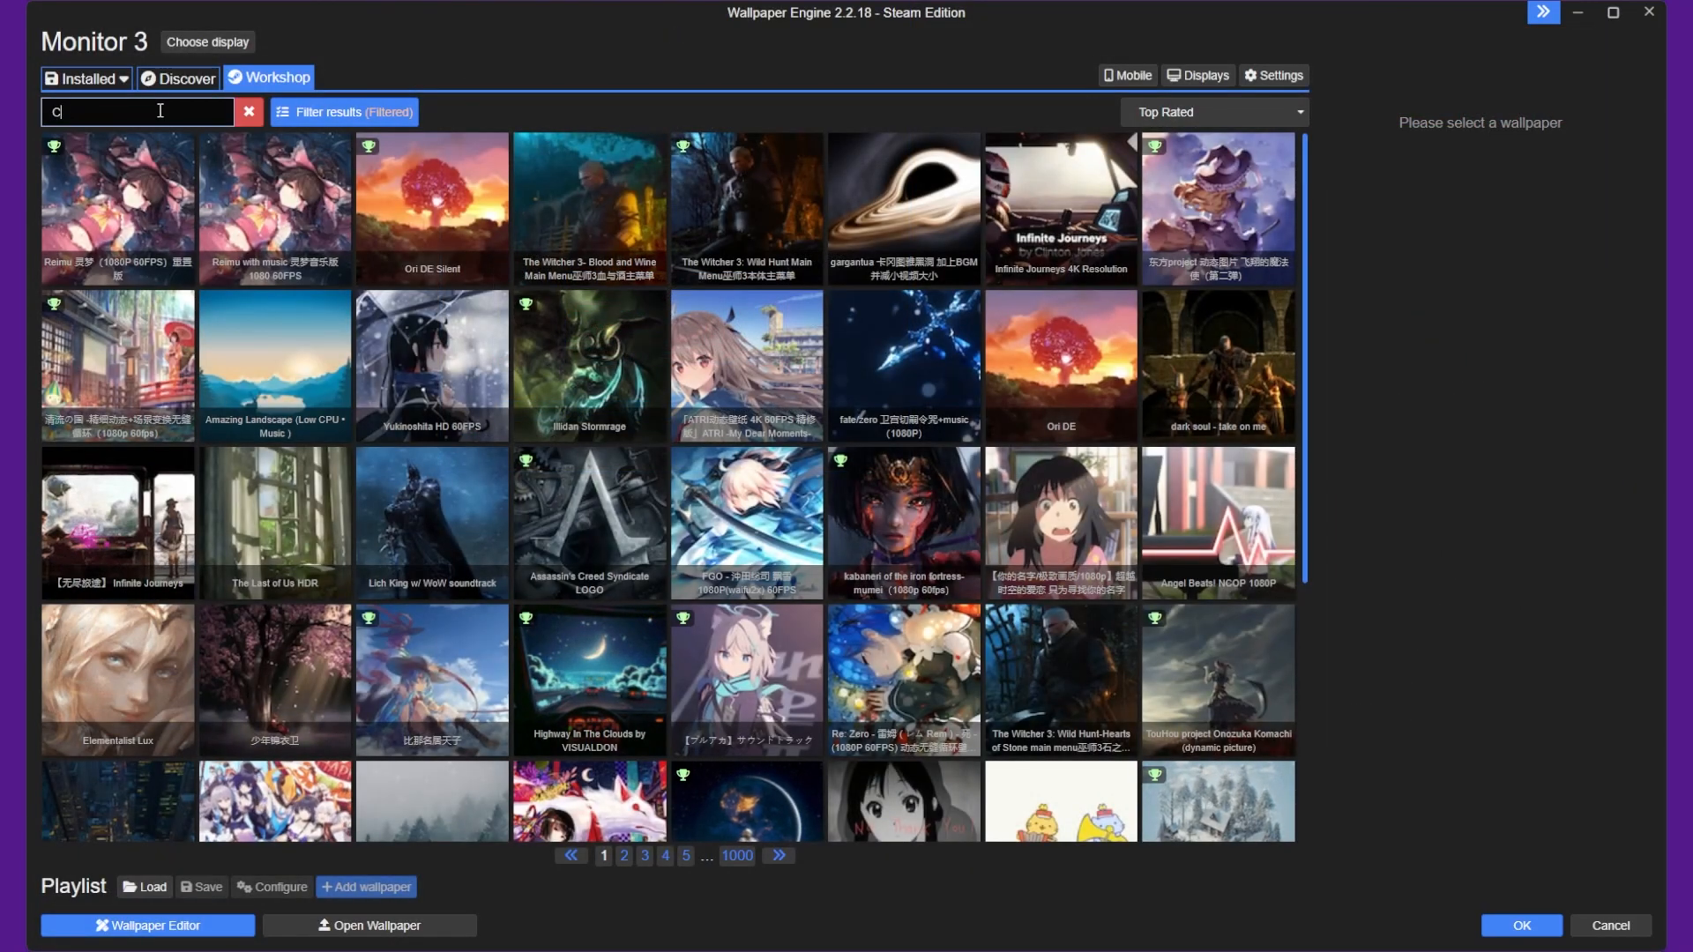
type("ars")
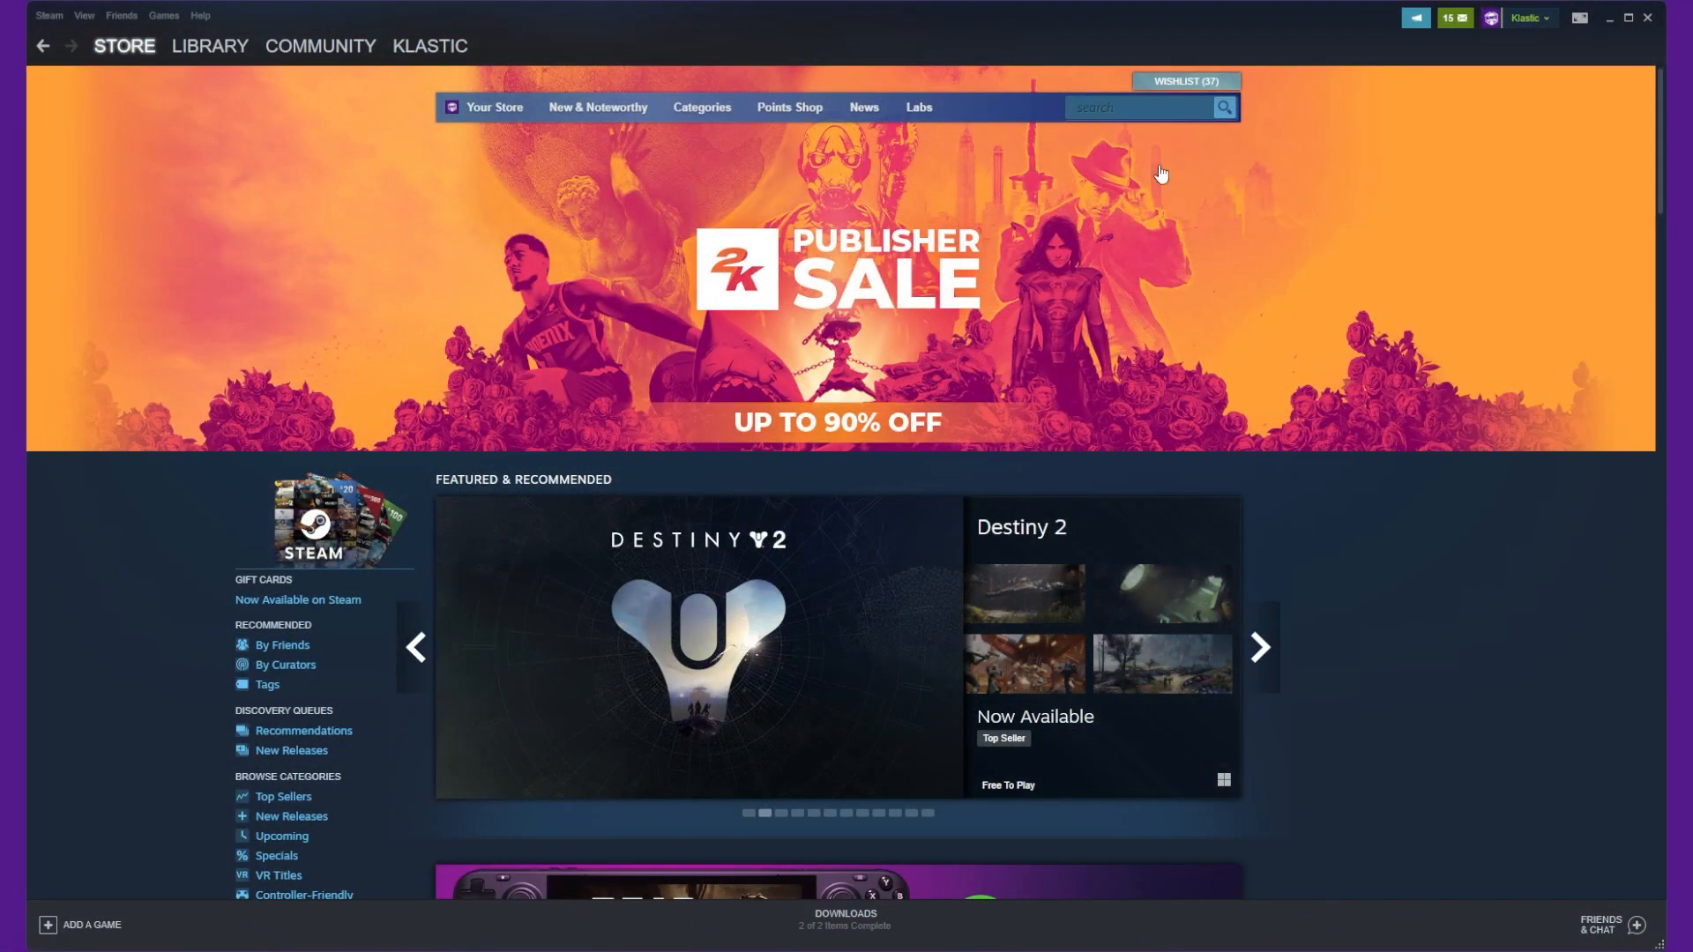
- Search the Steam store for 'Wallpaper' and bring up Wallpaper Engine's library page
type("Wallp")
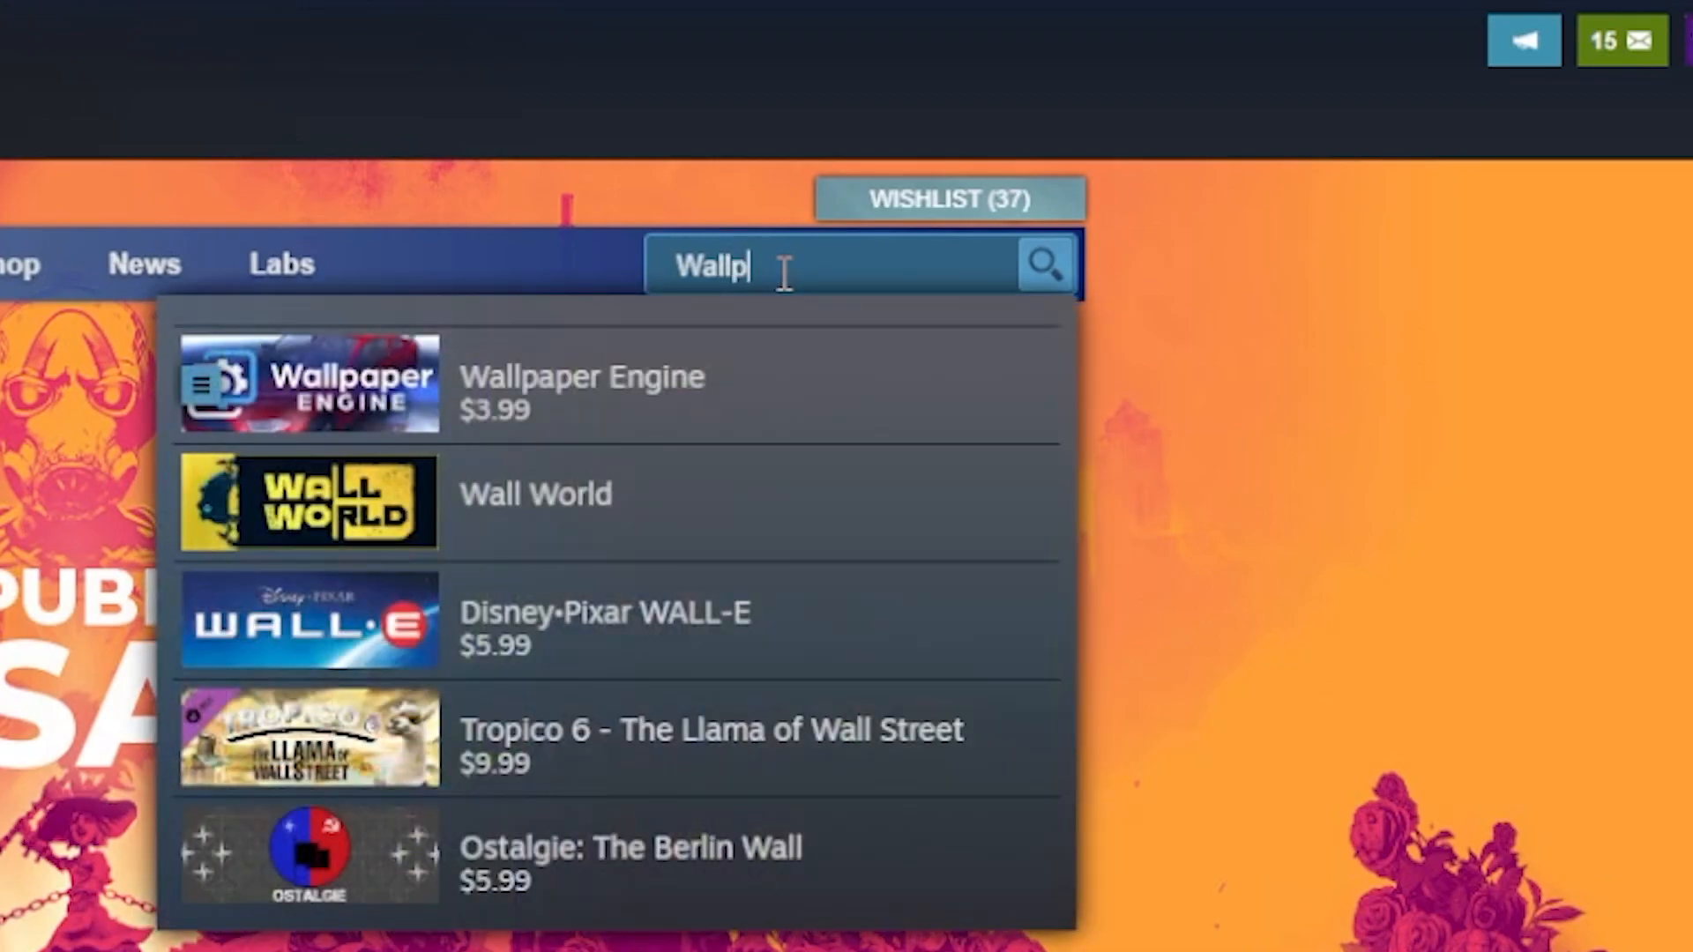
type("ap")
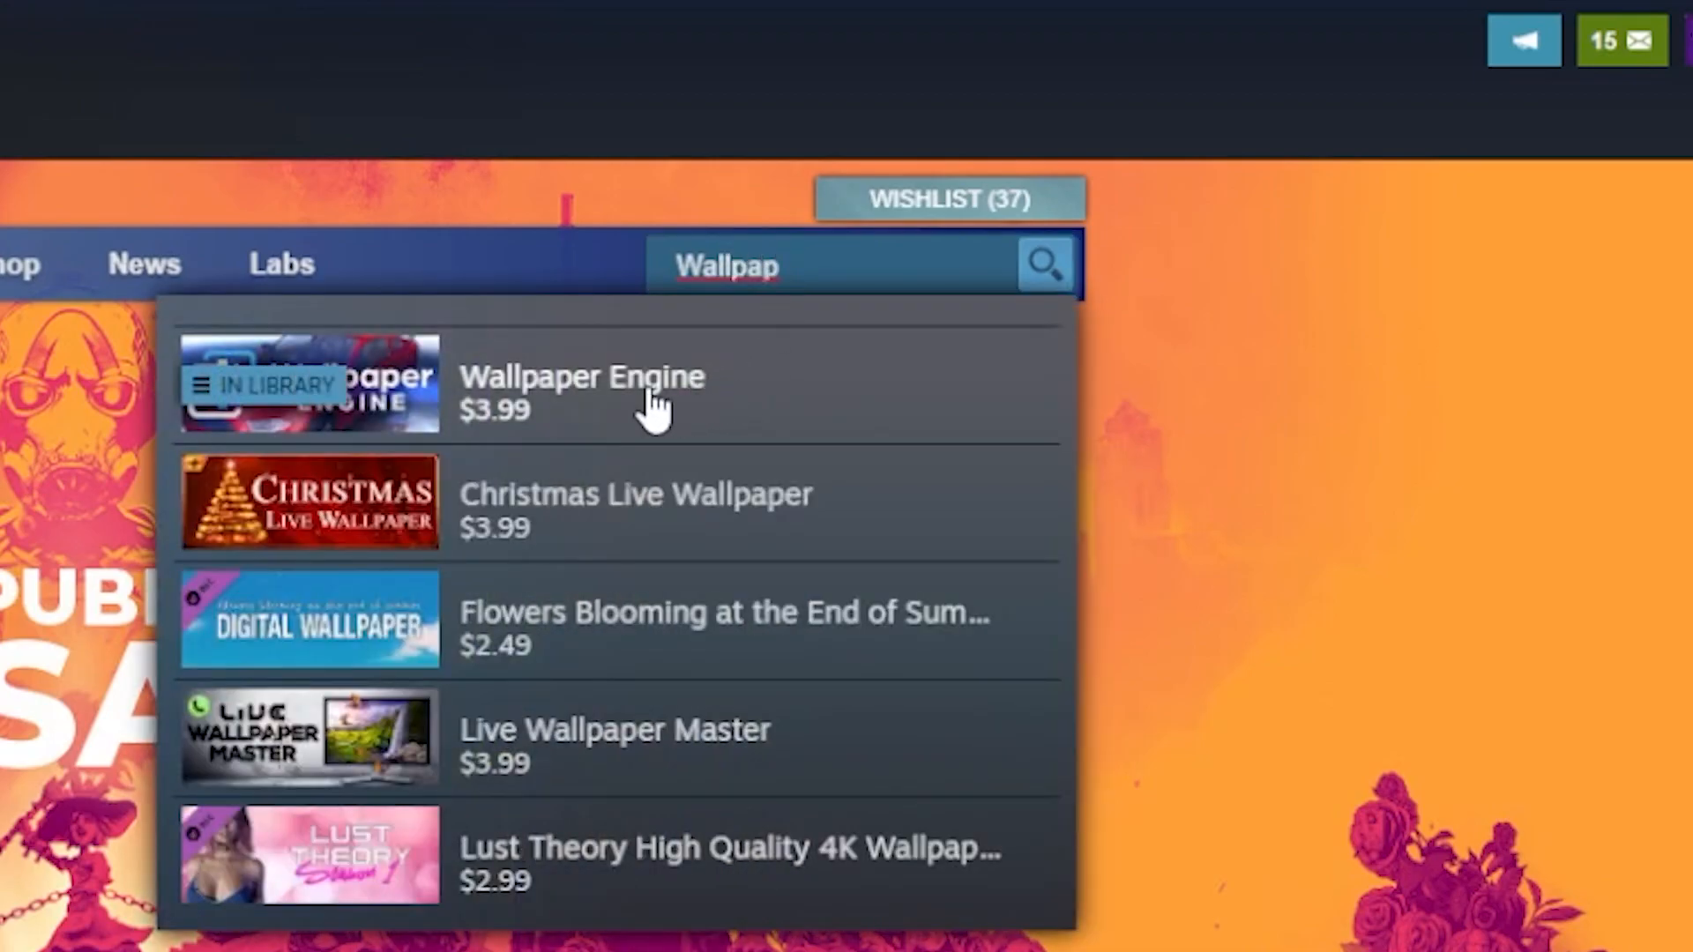
left_click(580, 392)
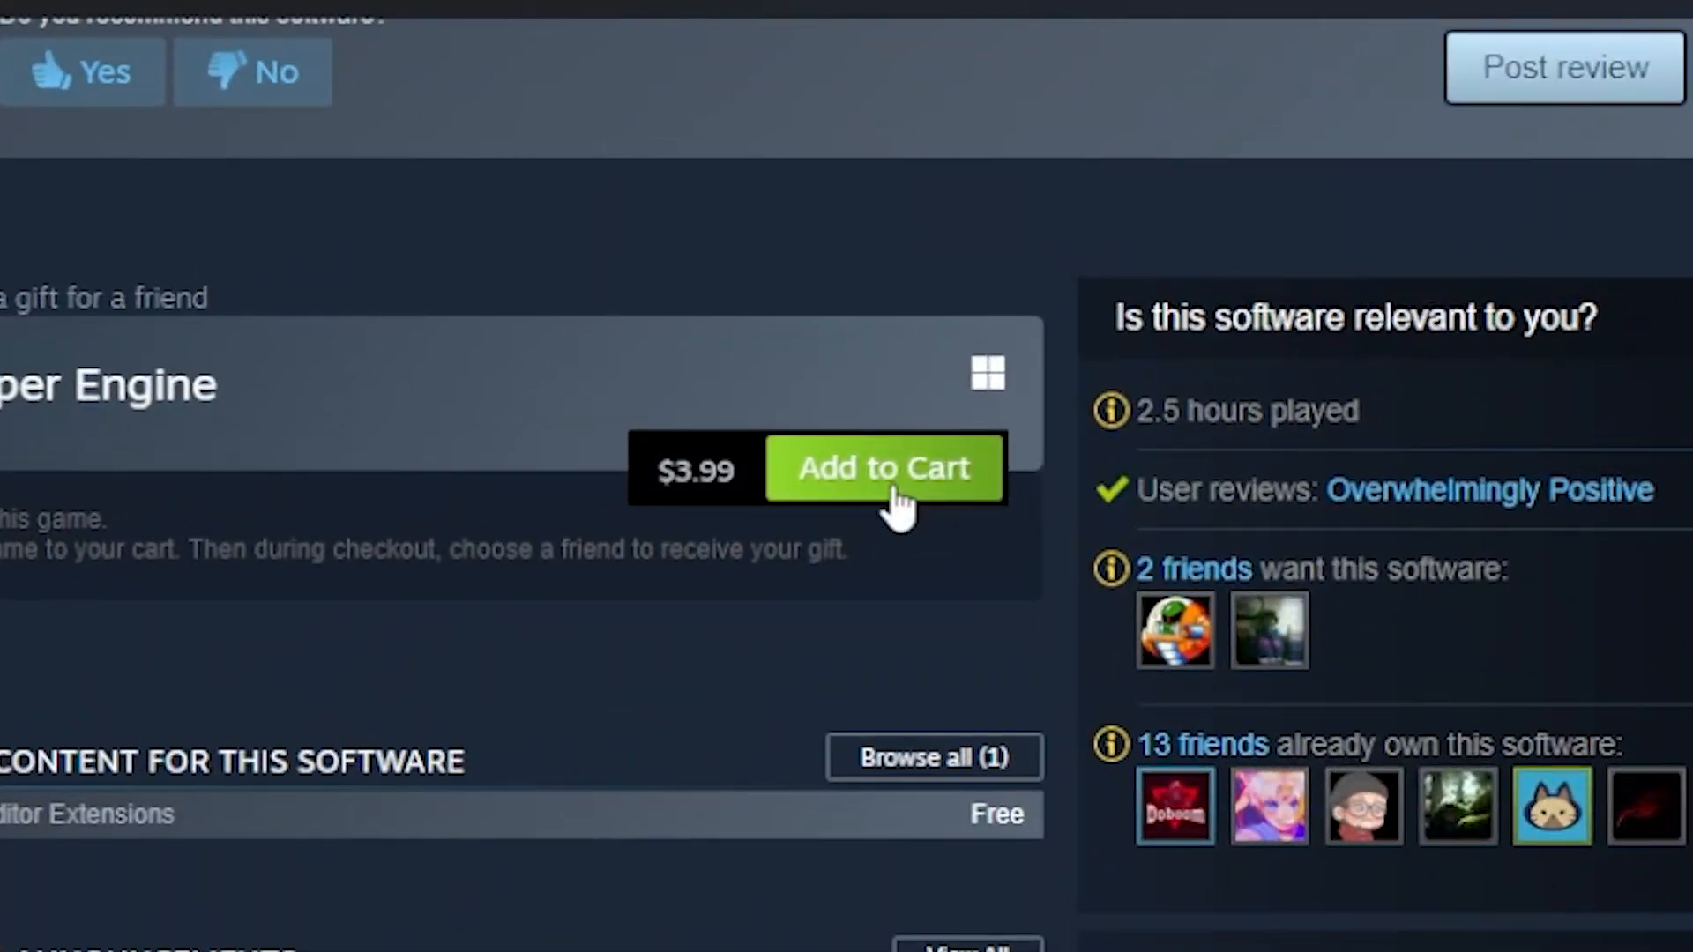
left_click(883, 467)
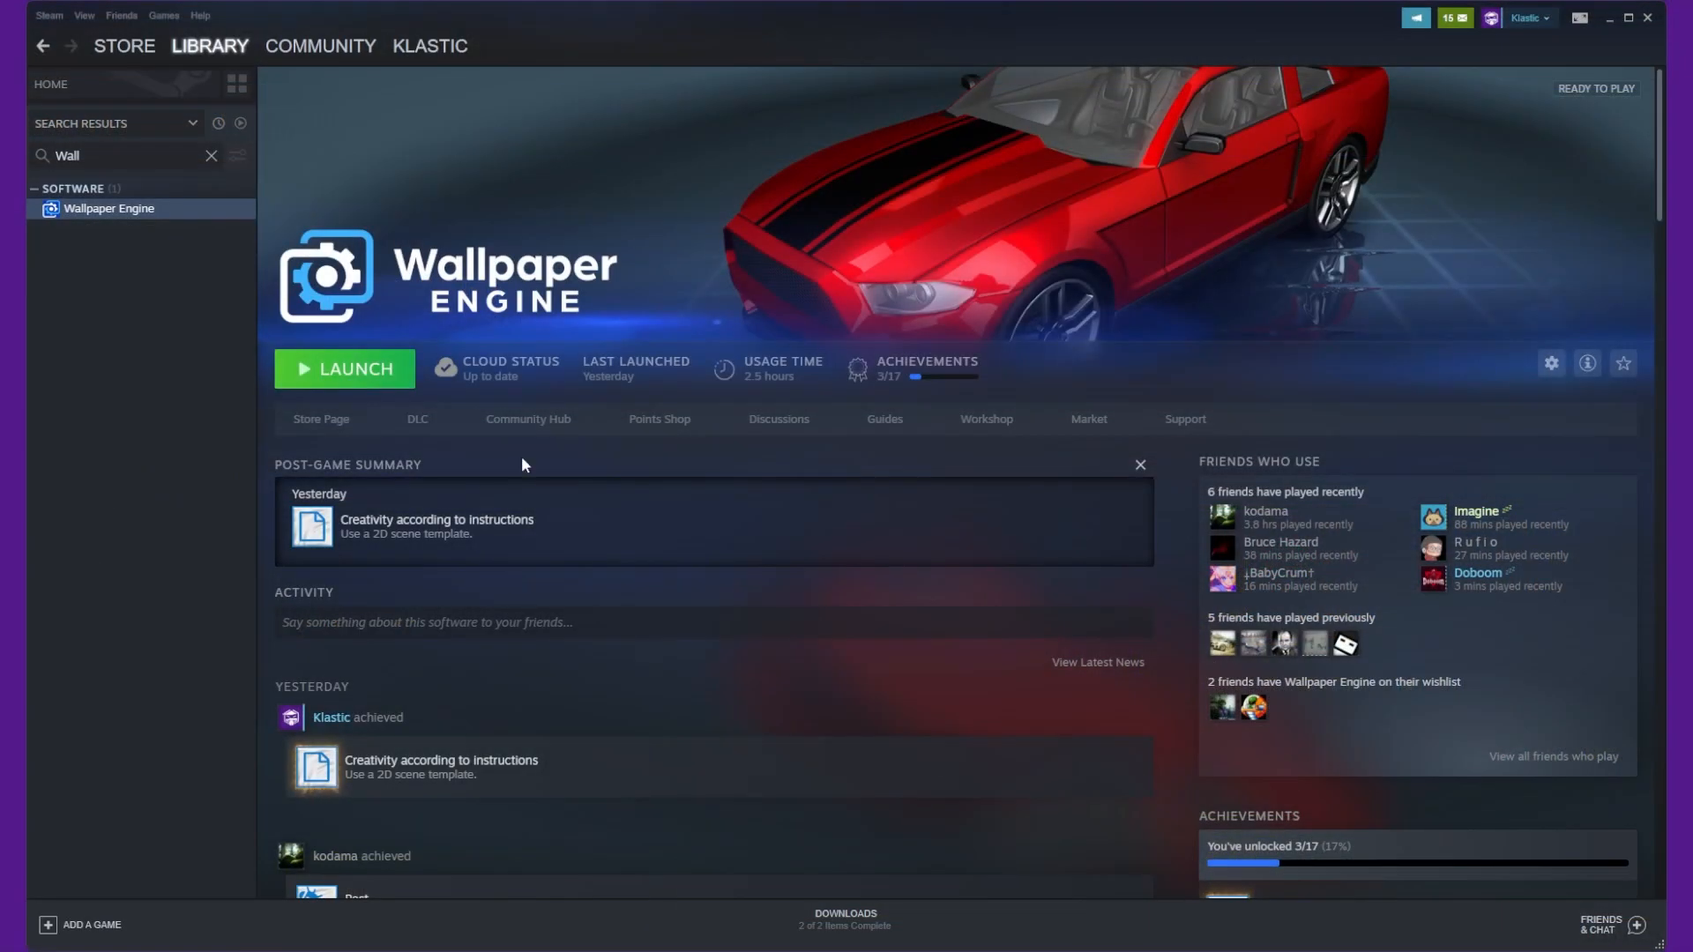
mouse_move(358, 368)
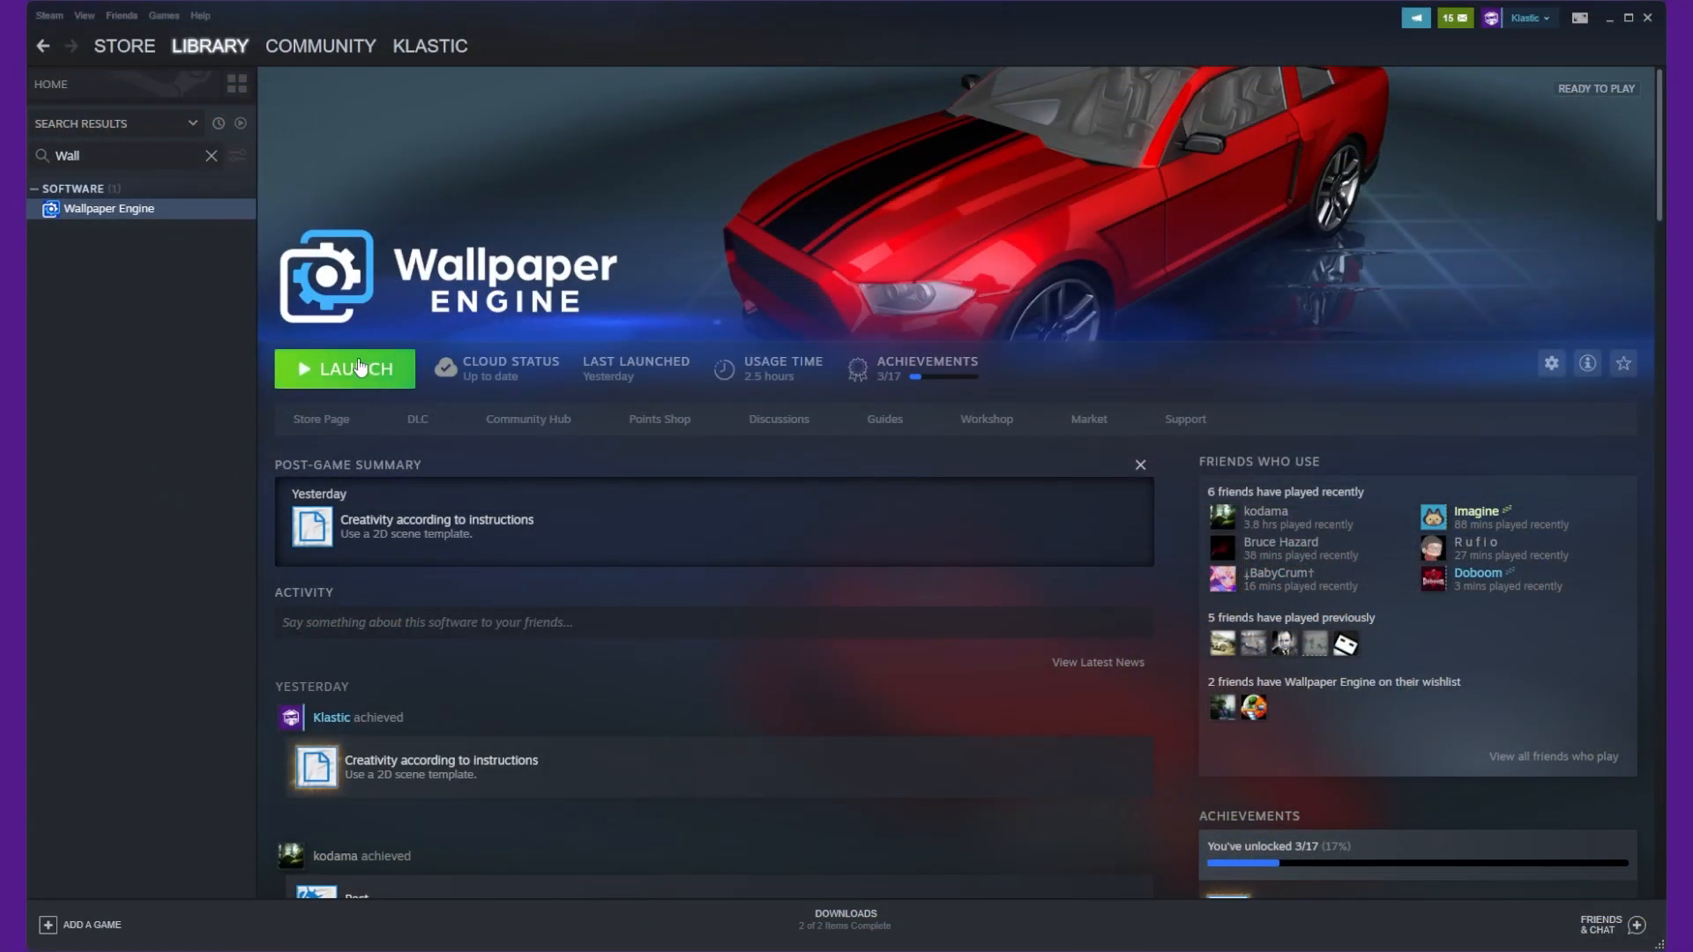
- Launch Wallpaper Engine, search the Workshop for cars and subscribe to Car Trip
left_click(344, 369)
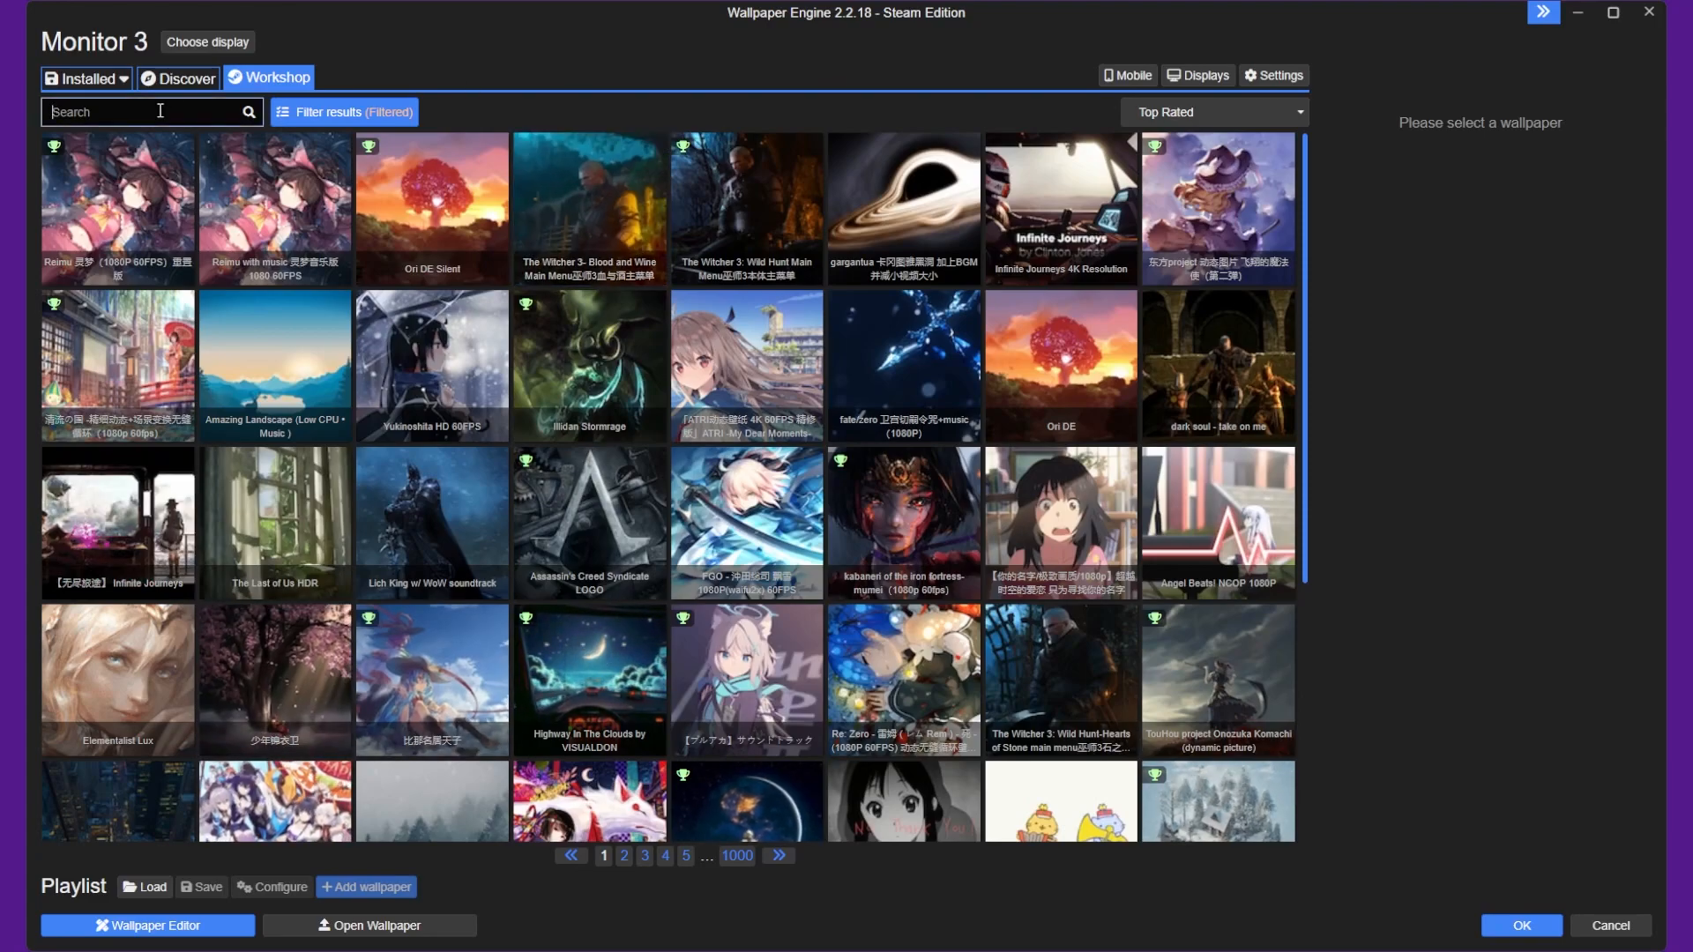
type("Cars")
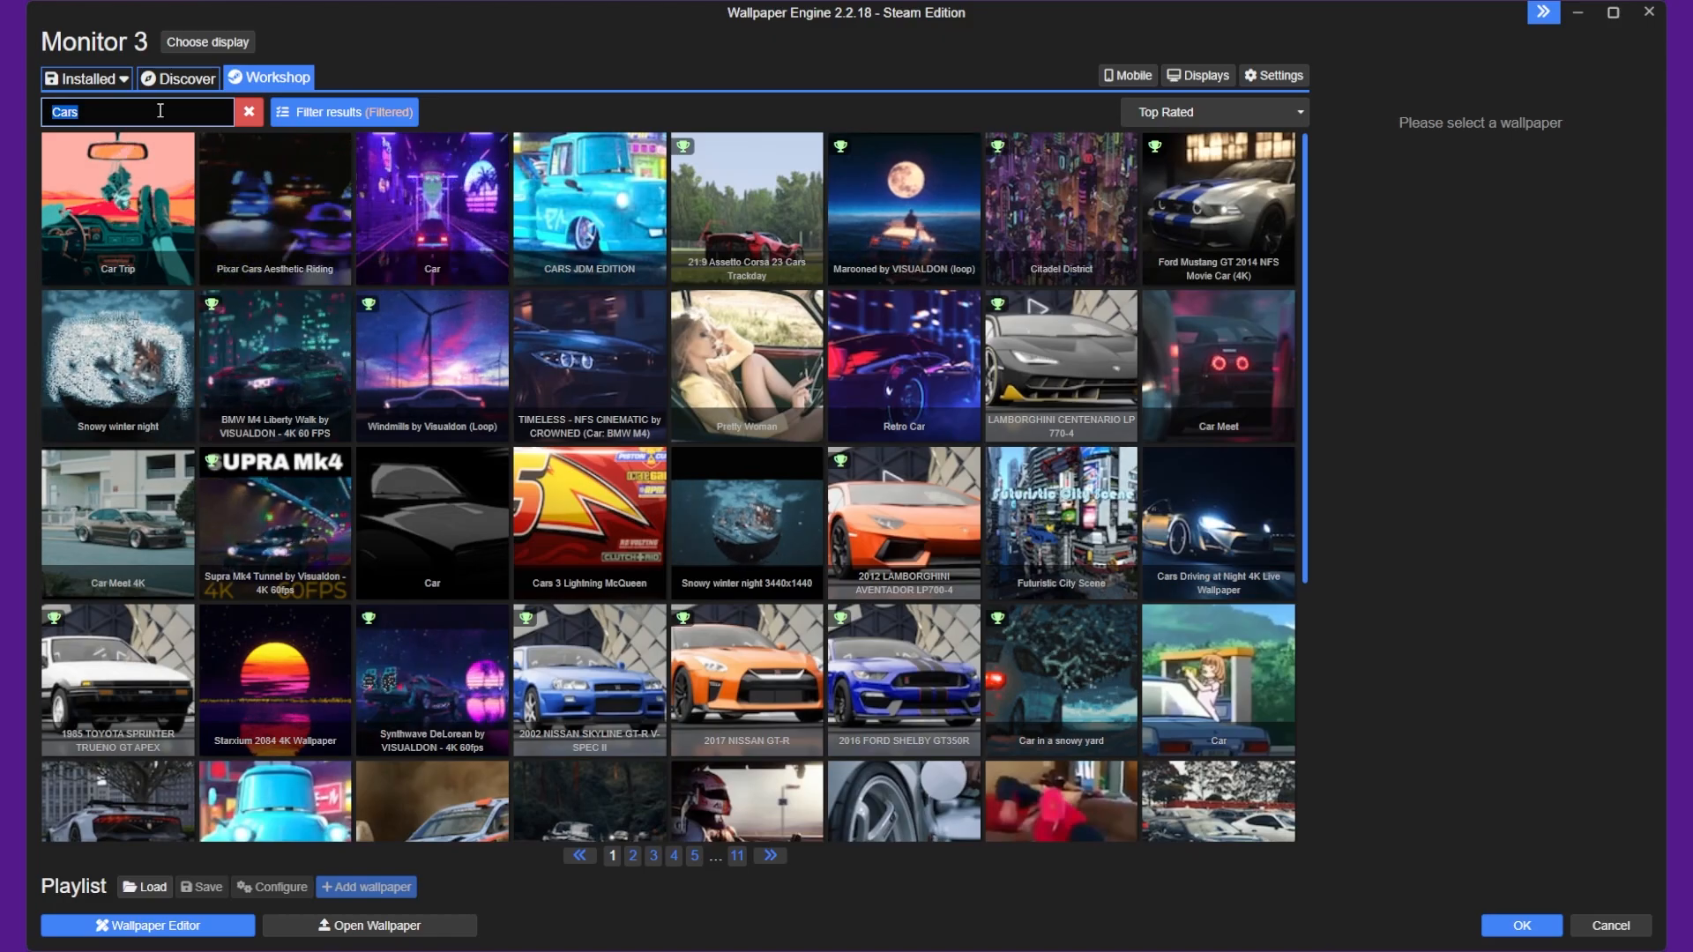
type("Anime")
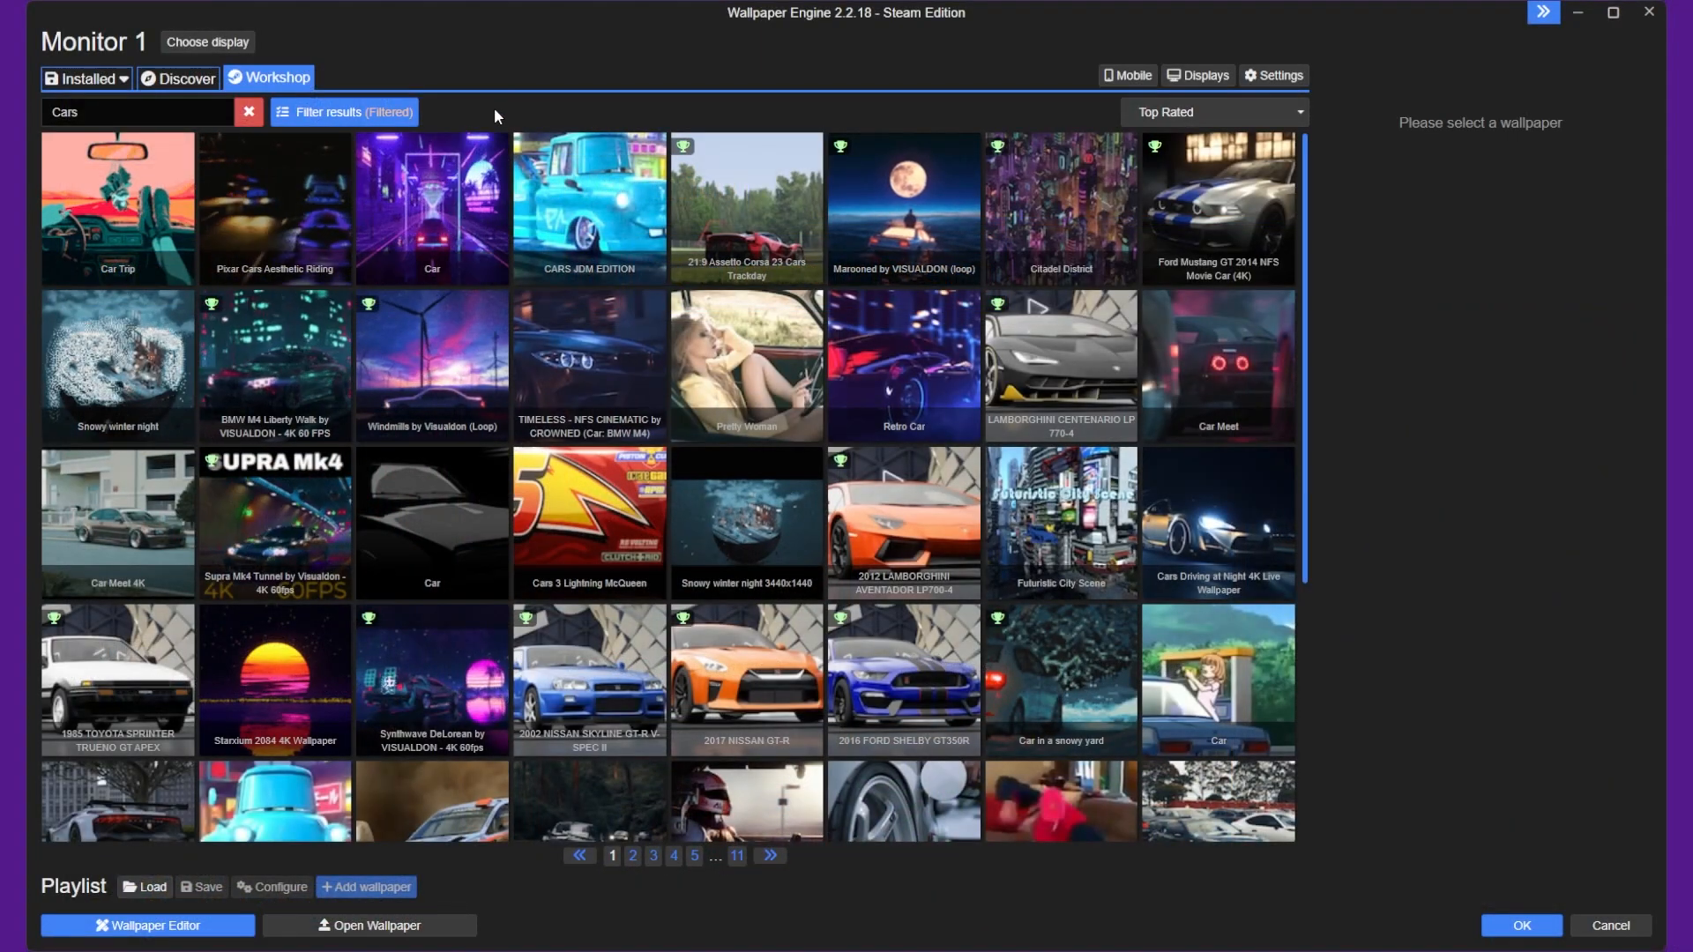
left_click(116, 208)
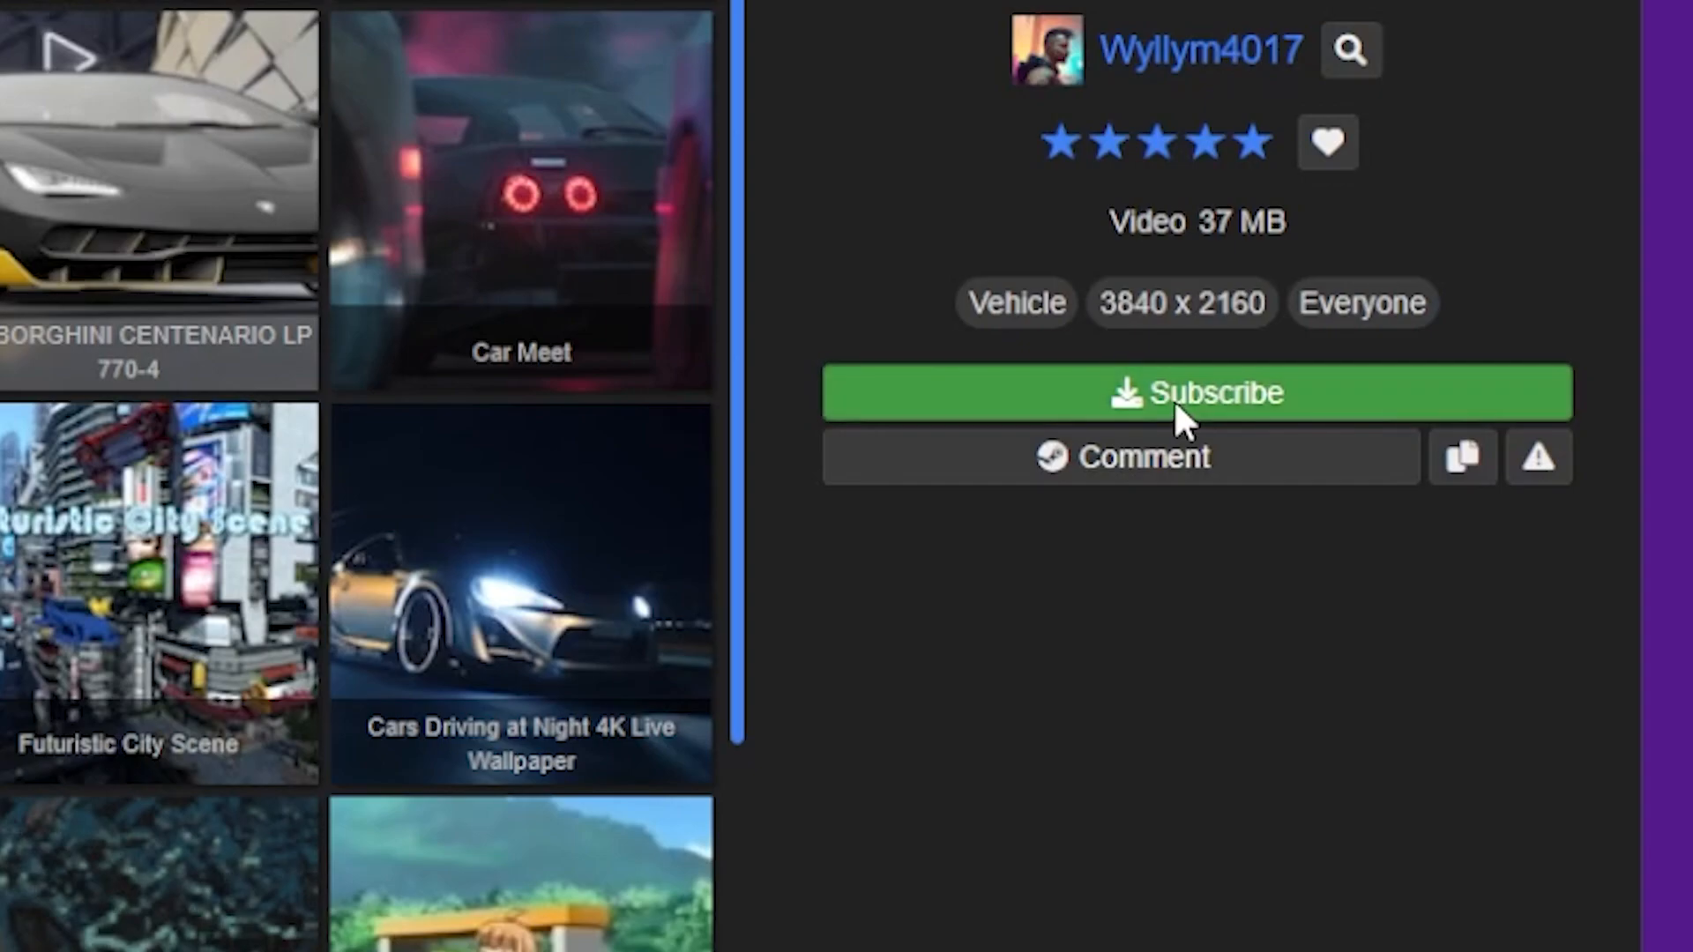
left_click(1196, 391)
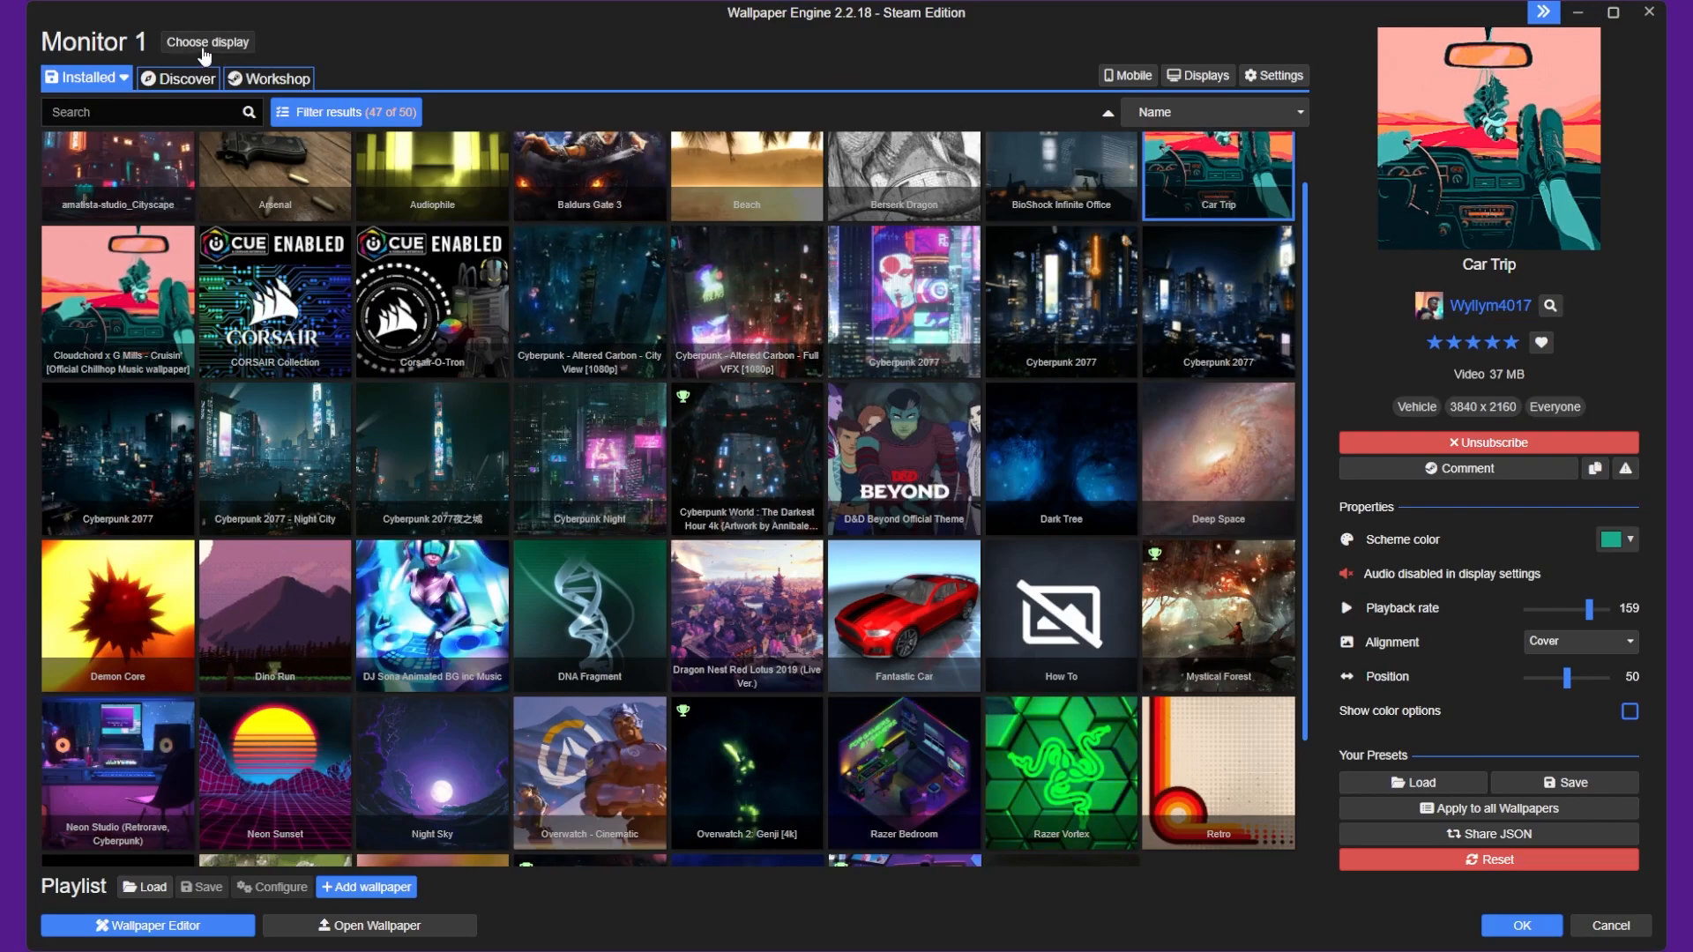
- Show Car Trip on Monitor 1 with playback rate 120 and a gray scheme colour
left_click(207, 43)
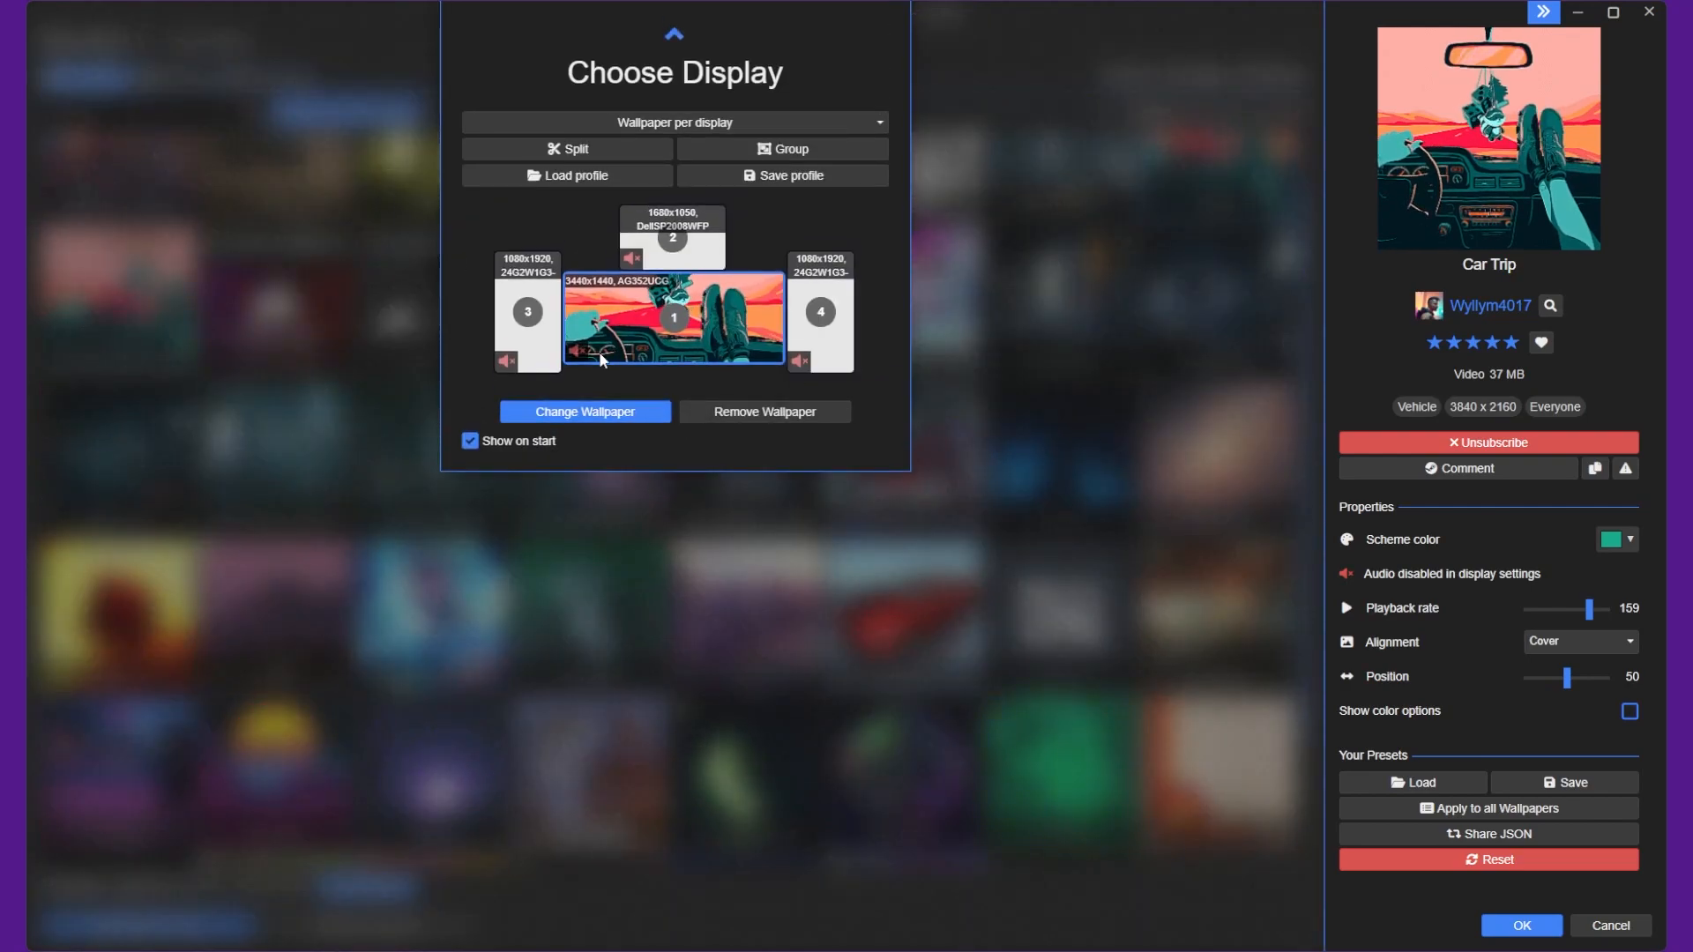
left_click(527, 314)
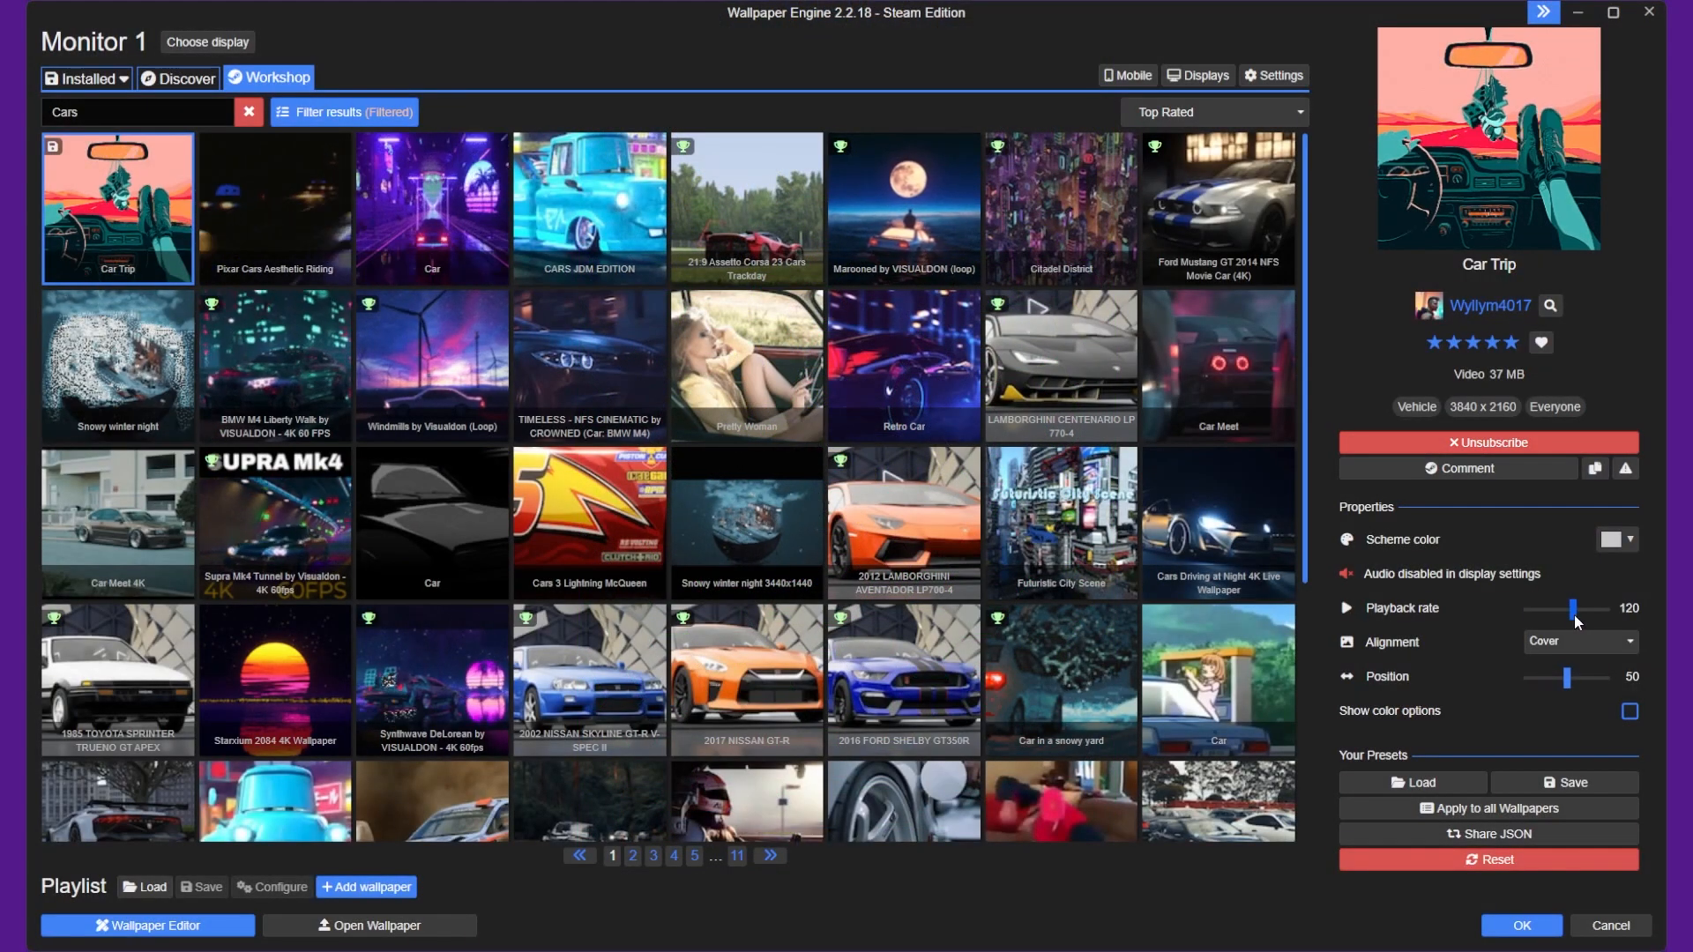
left_click(1630, 540)
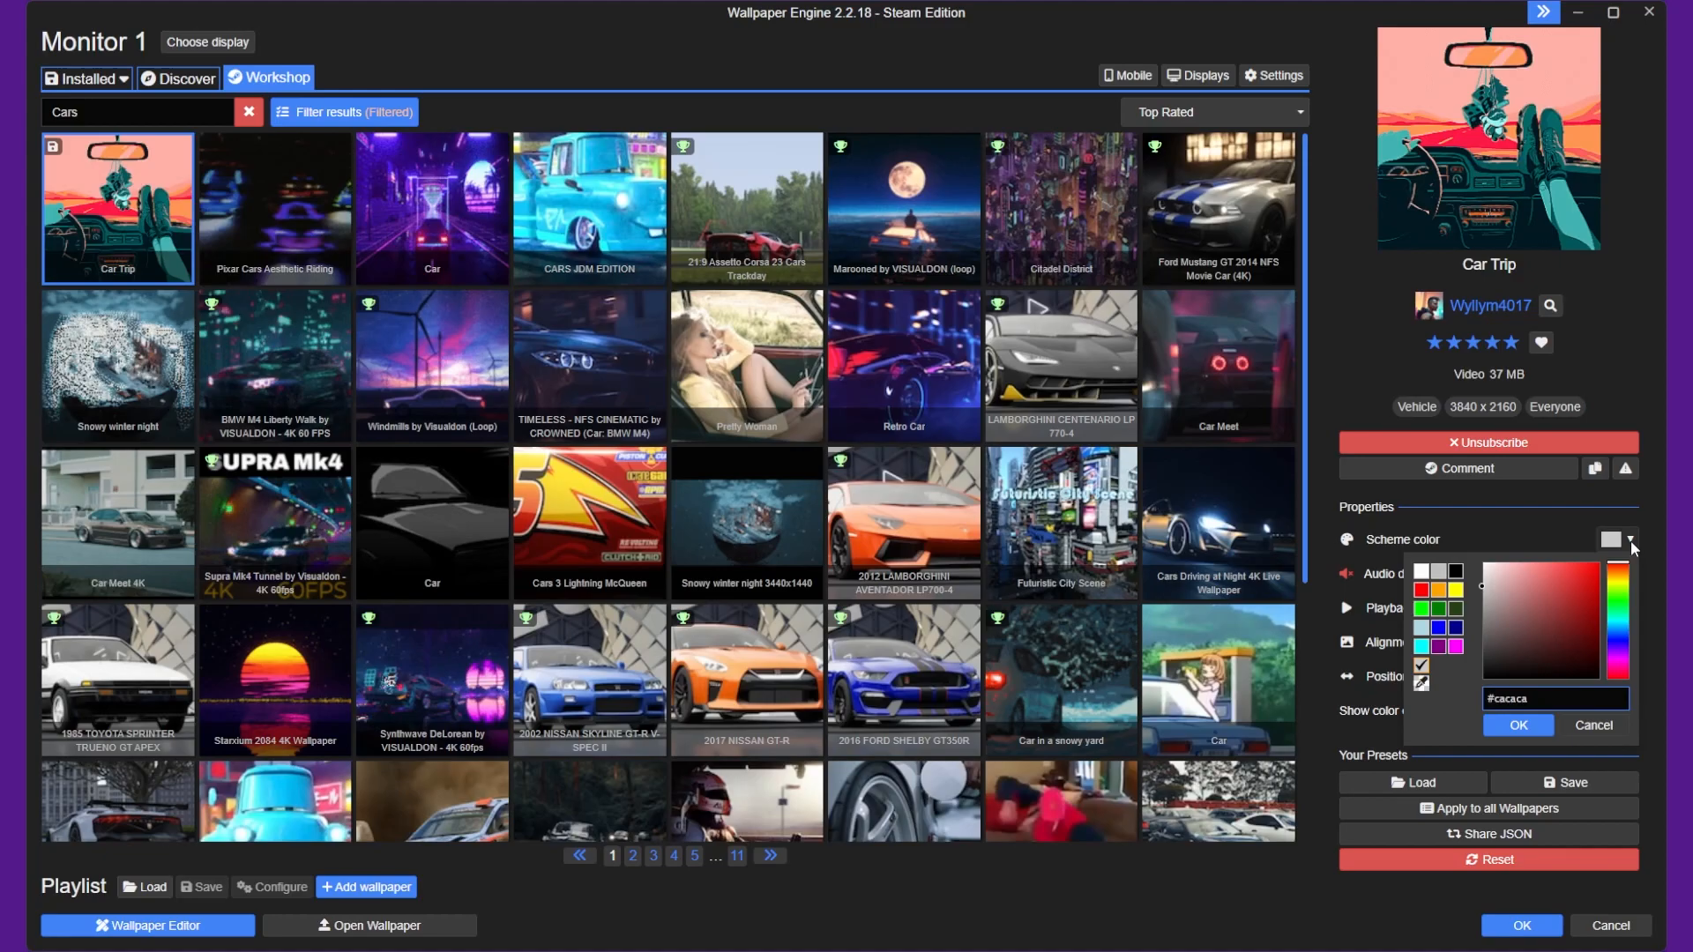
left_click(1609, 579)
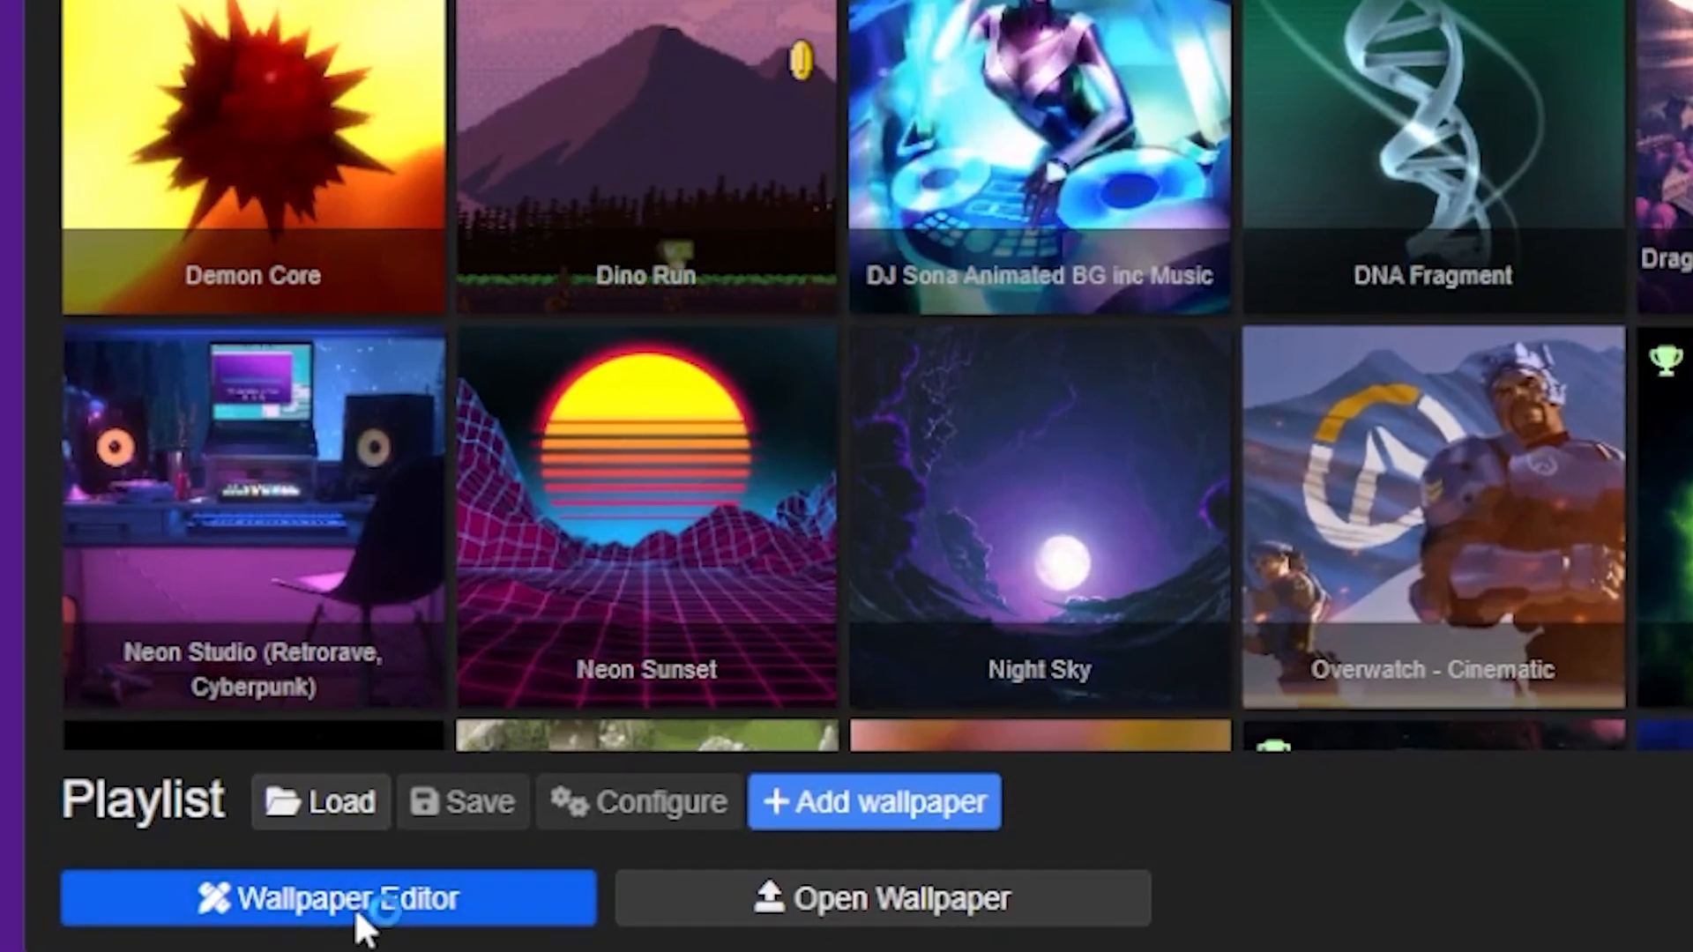
- Create the end-screen scene project from an image in the wallpaper editor
left_click(328, 897)
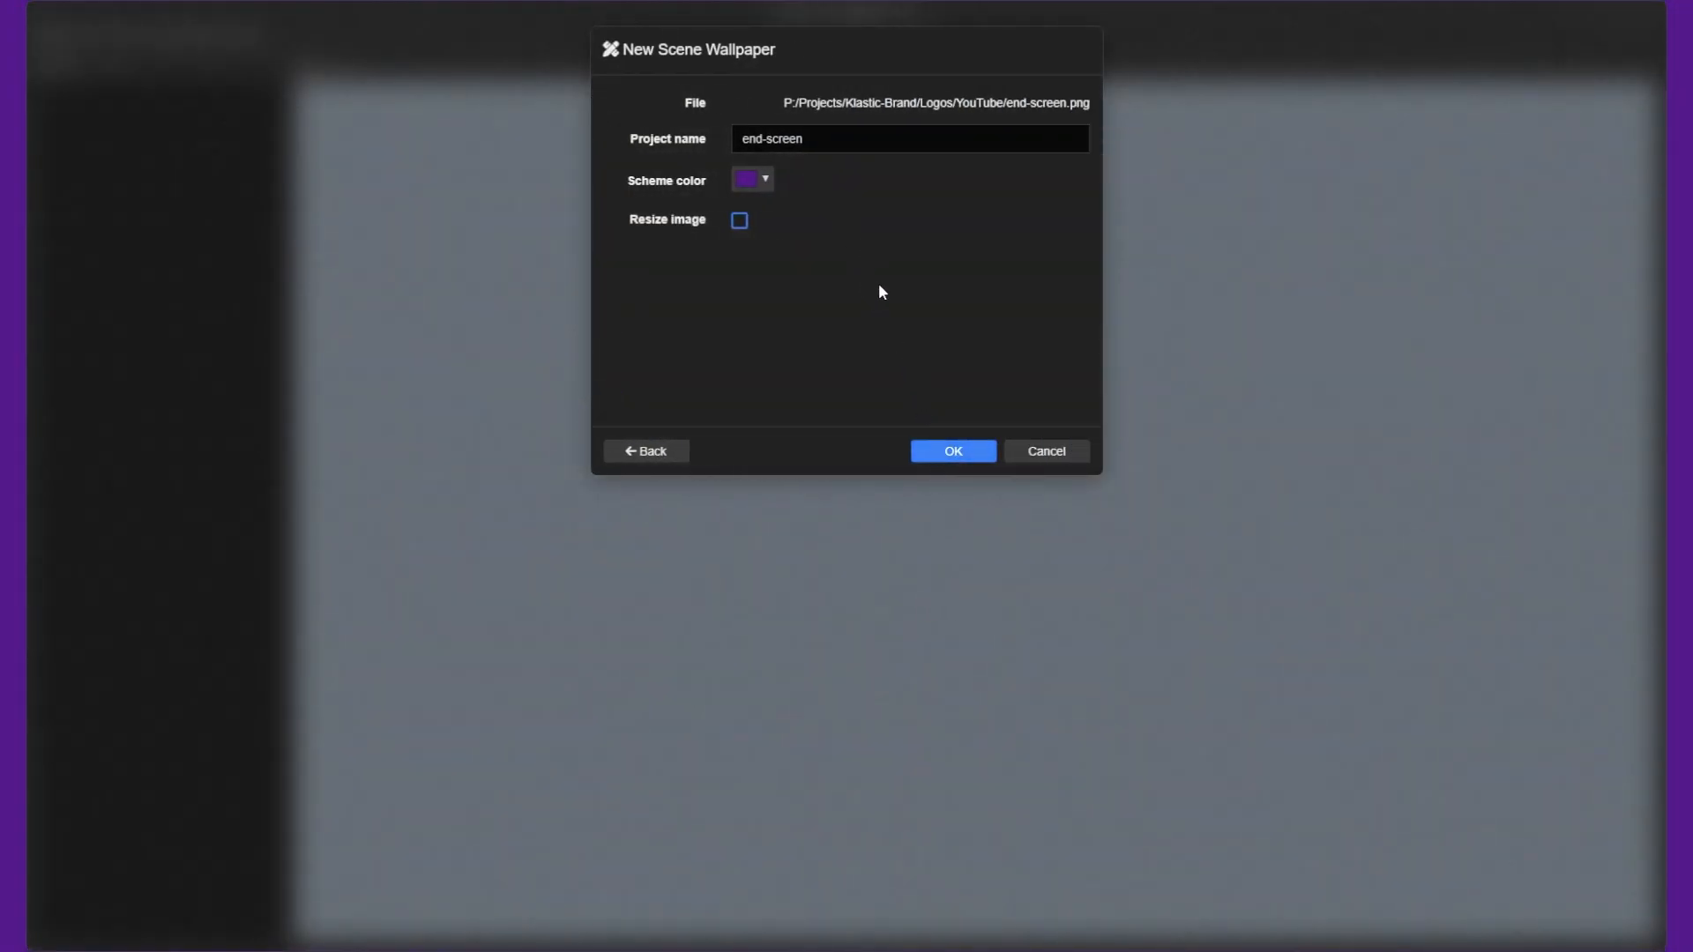
mouse_move(757, 241)
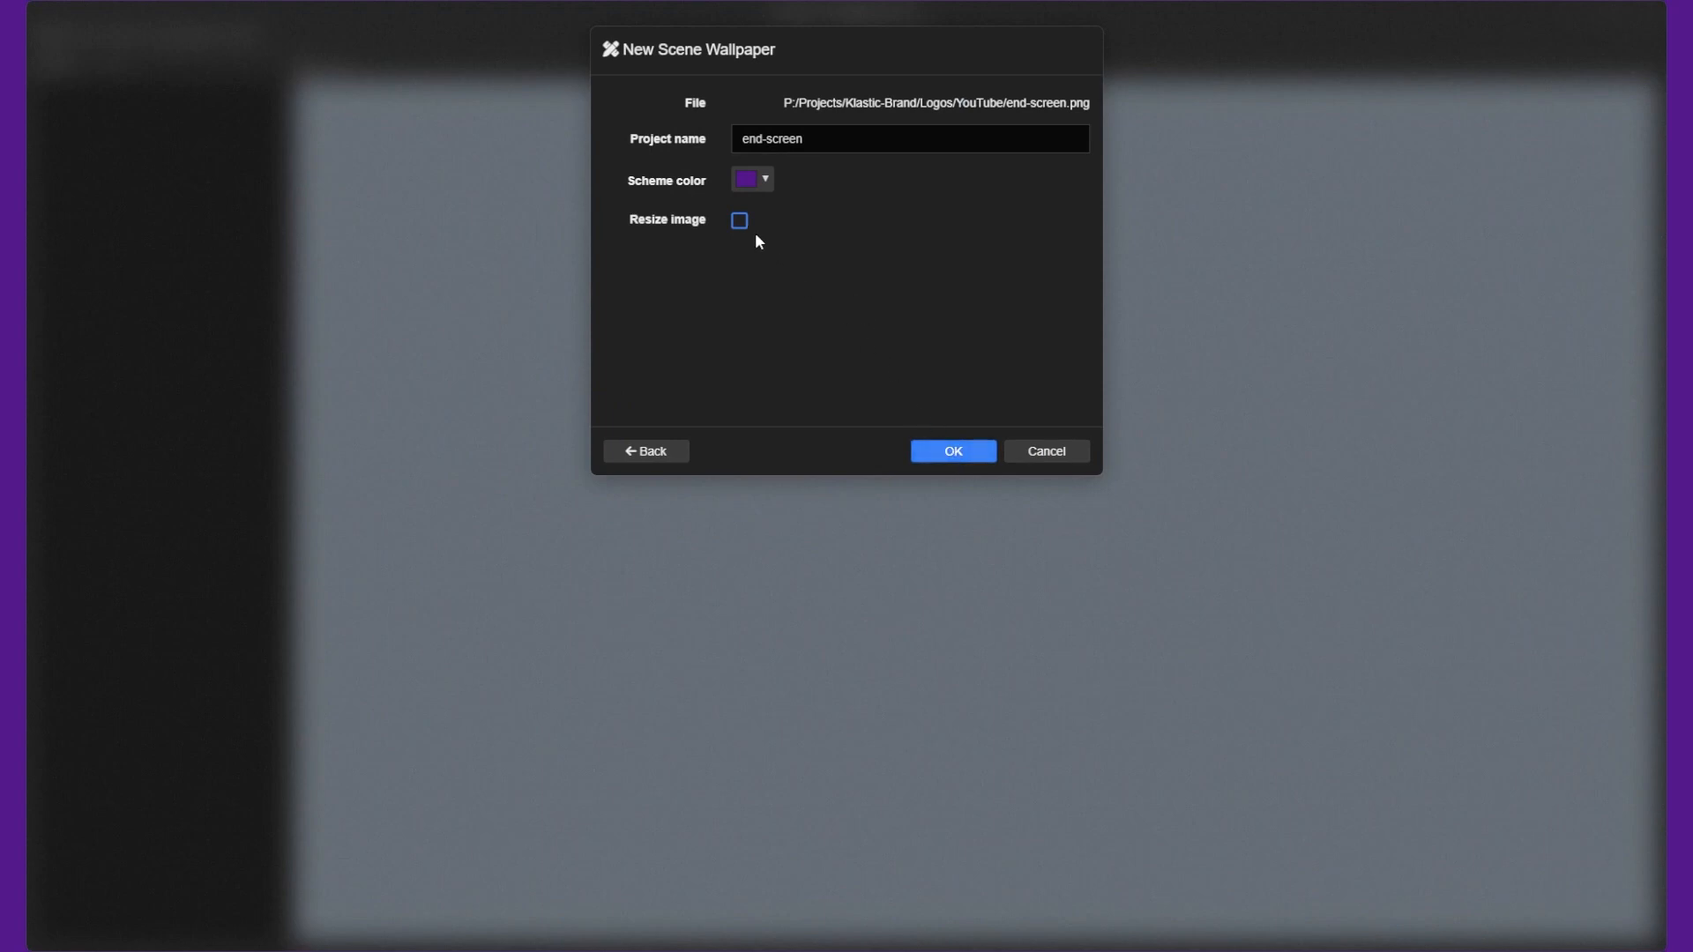
left_click(951, 449)
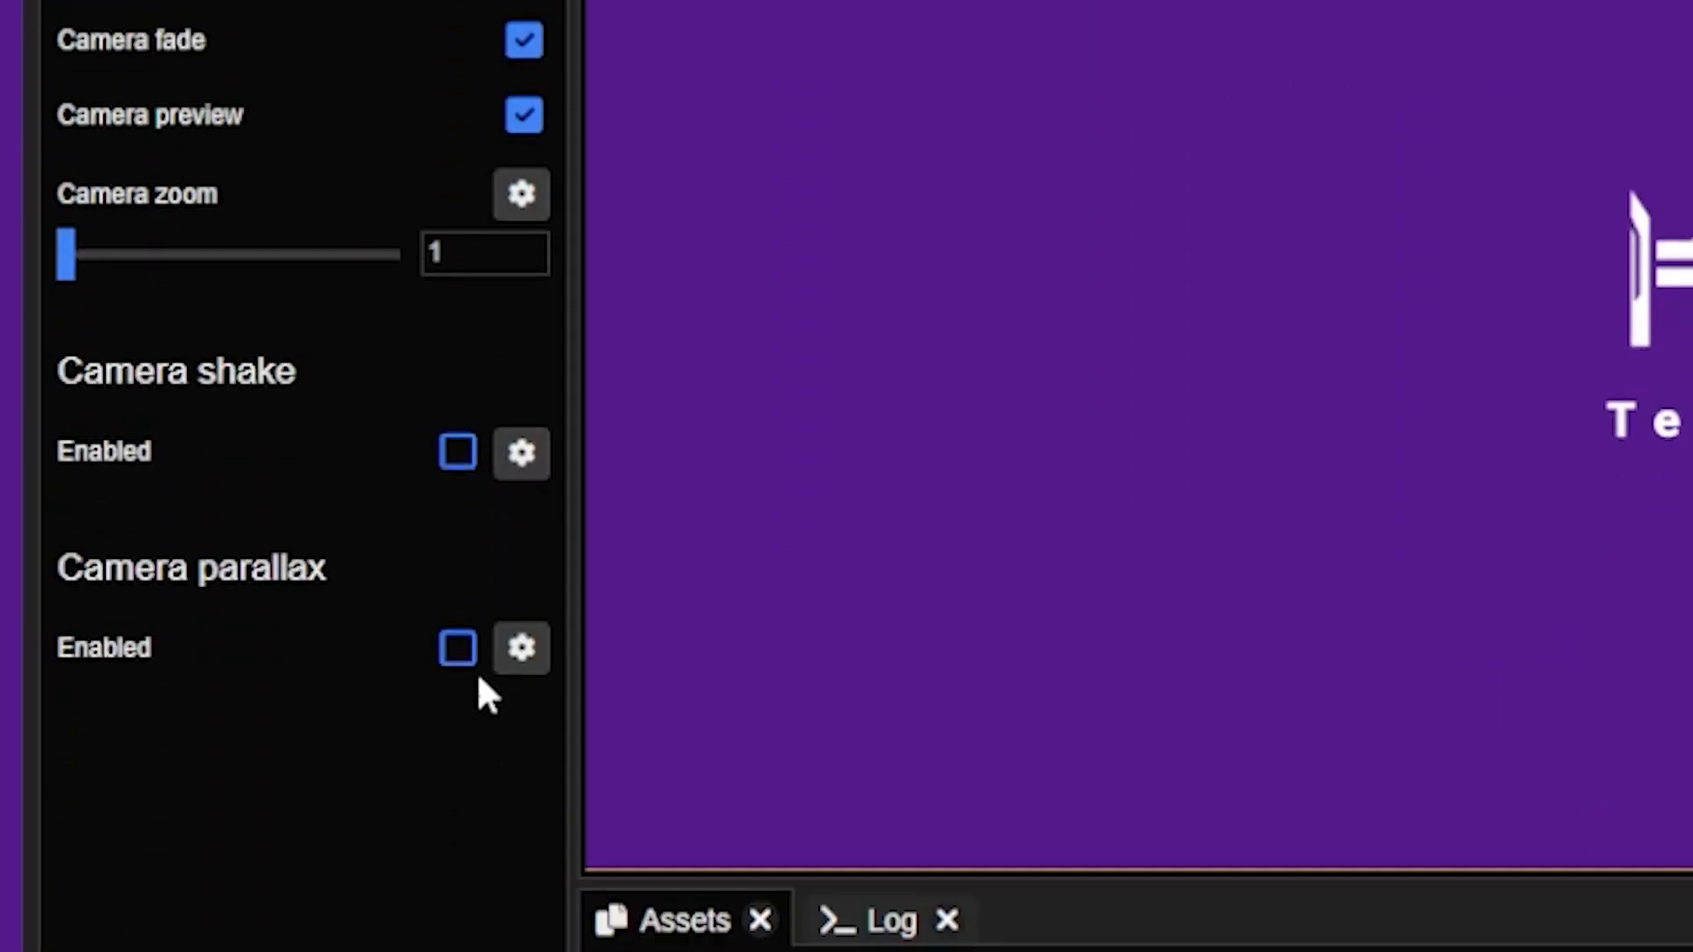
left_click(455, 648)
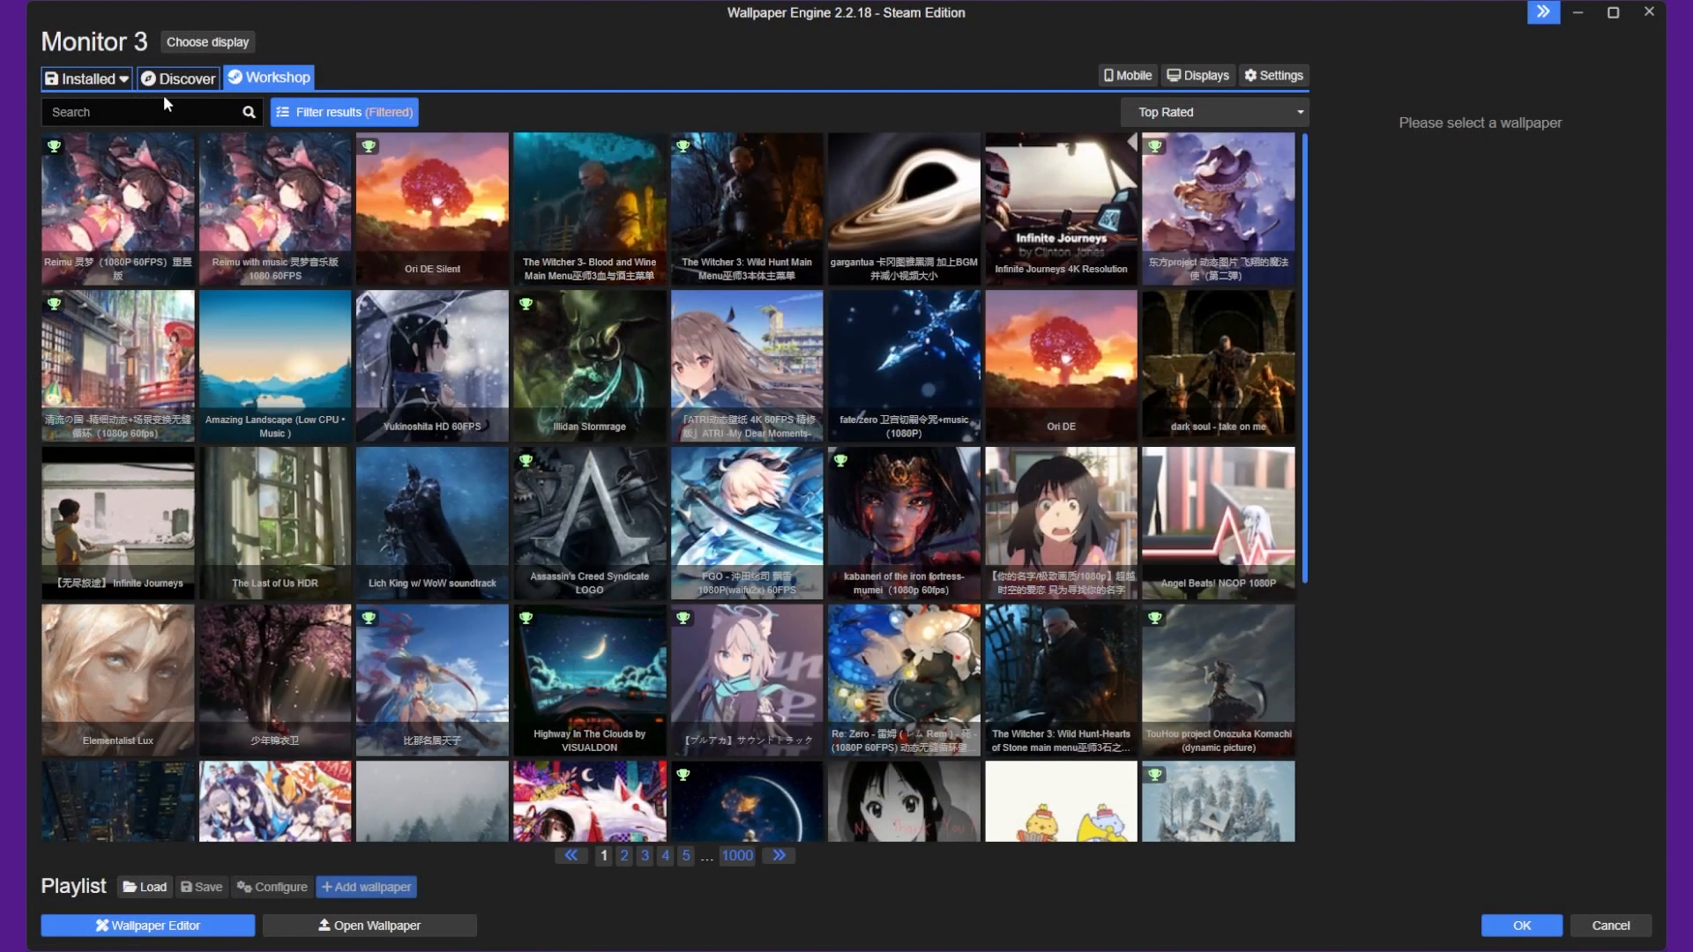
- Search the Workshop for anime wallpapers, then for gaming ones
type("Cars")
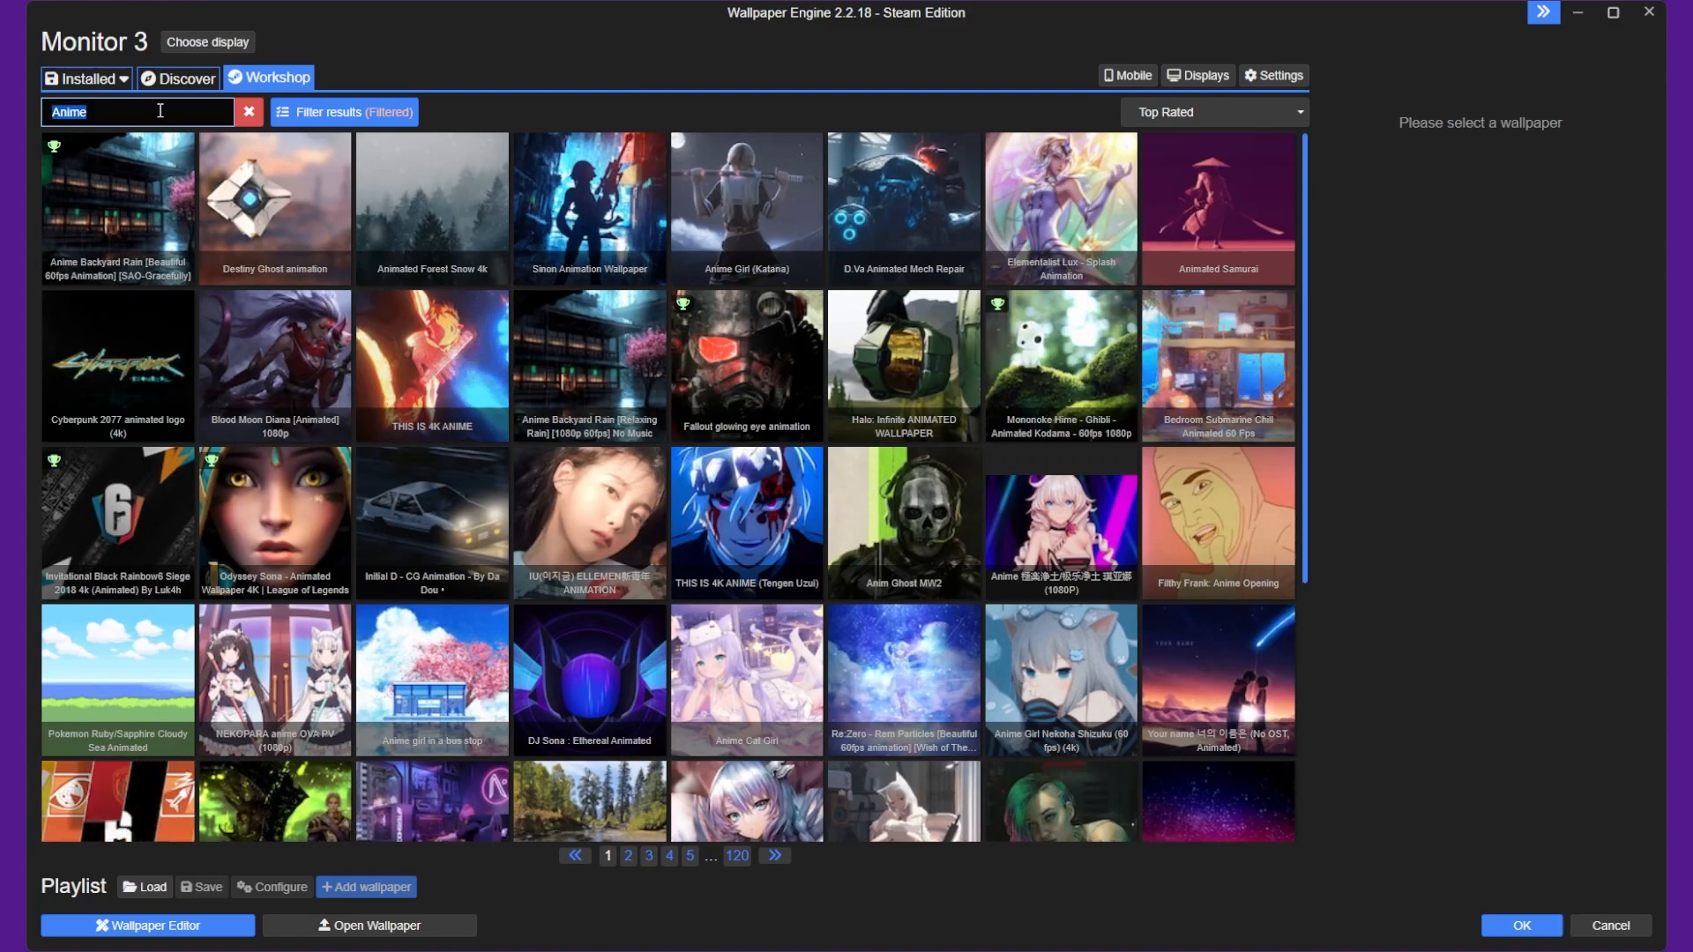
type("Gaming")
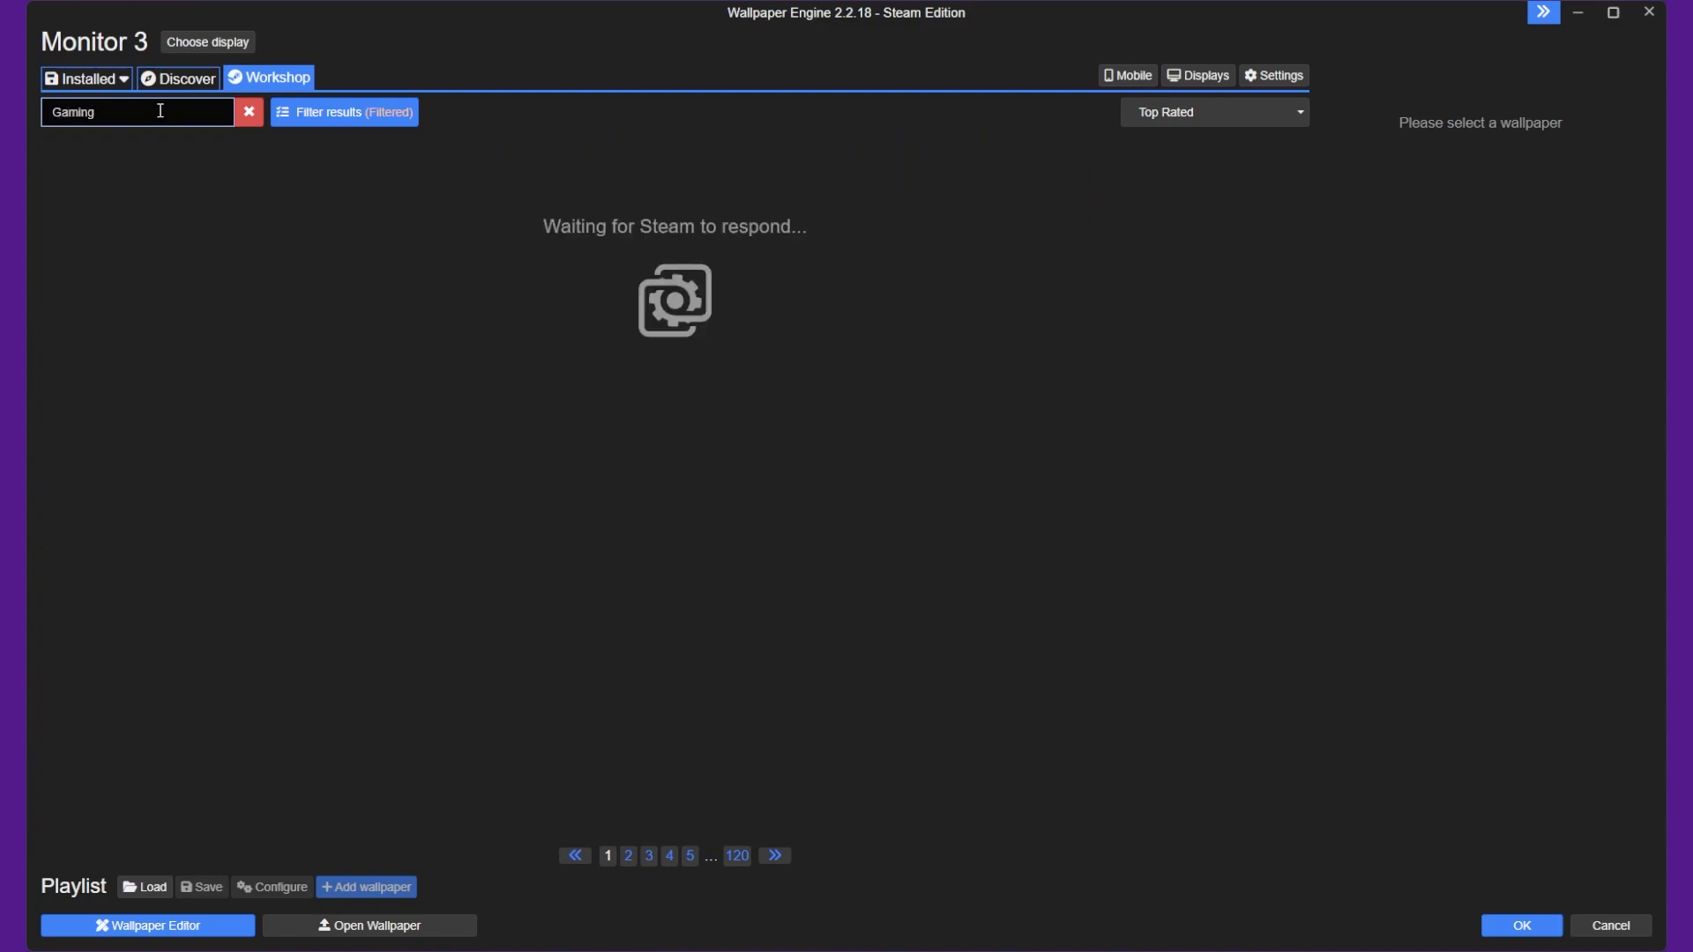